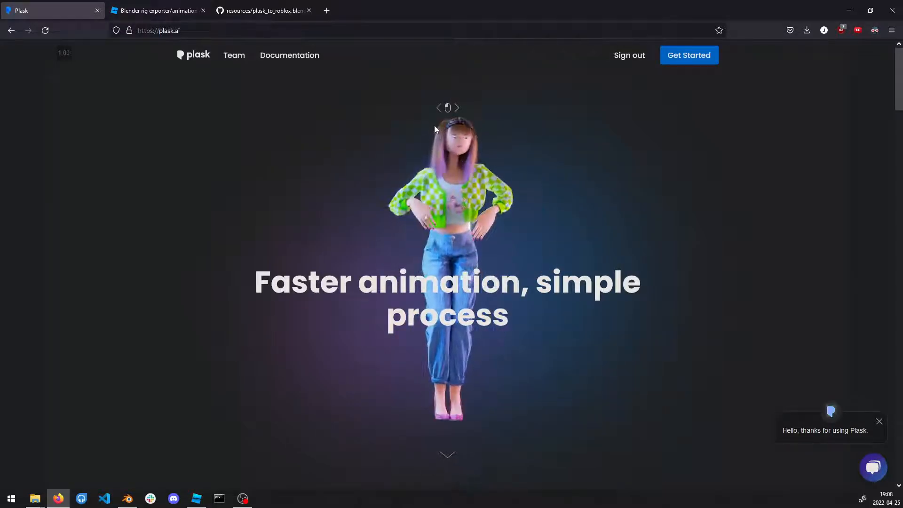
pyautogui.moveTo(244, 160)
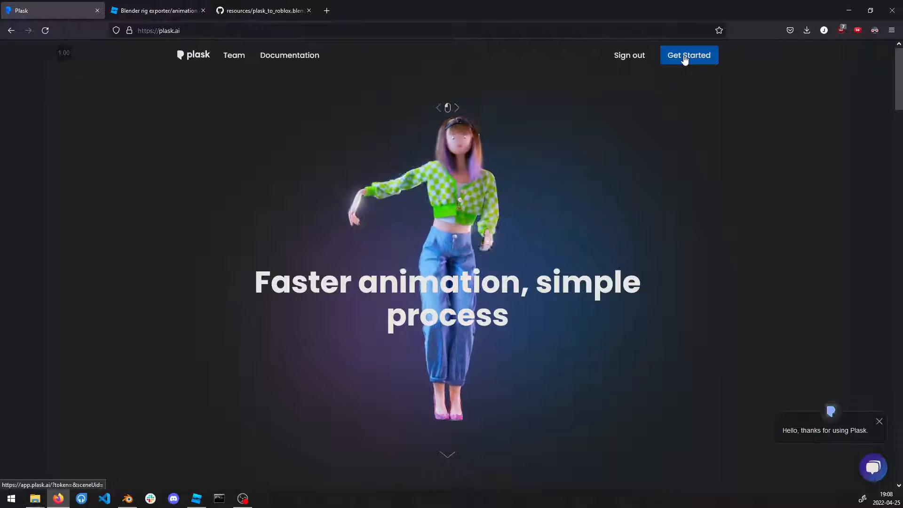
# - Launch the Plask animation app from the plask.ai homepage via Get Started
pyautogui.click(688, 54)
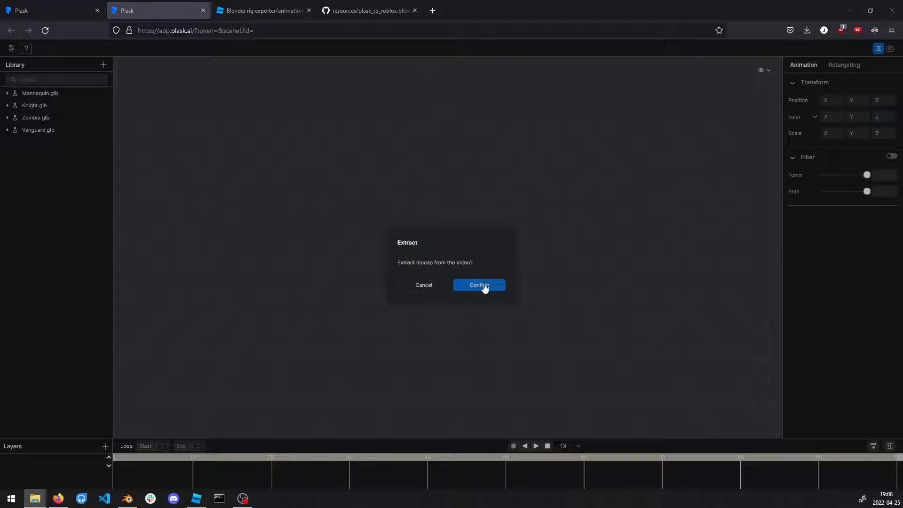
# - Confirm mocap extraction and start extracting the video's motion under the name 'dance'
pyautogui.click(478, 284)
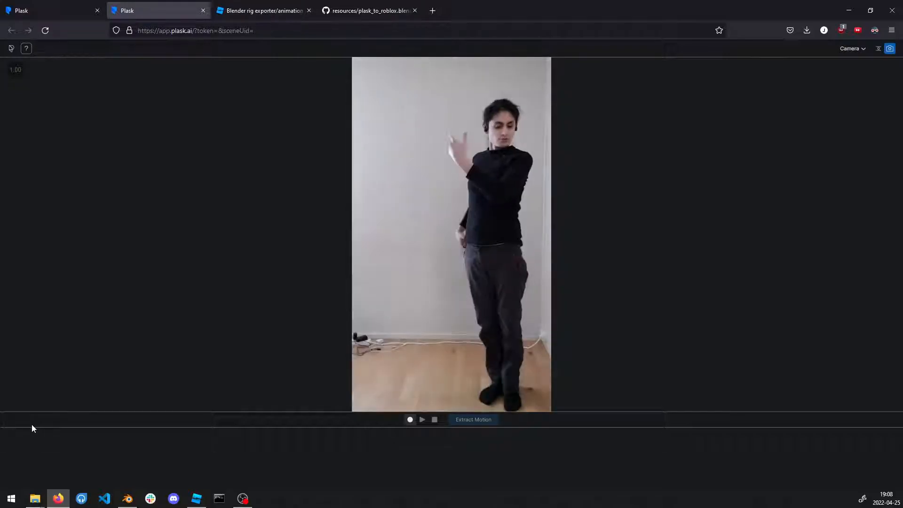
pyautogui.click(473, 419)
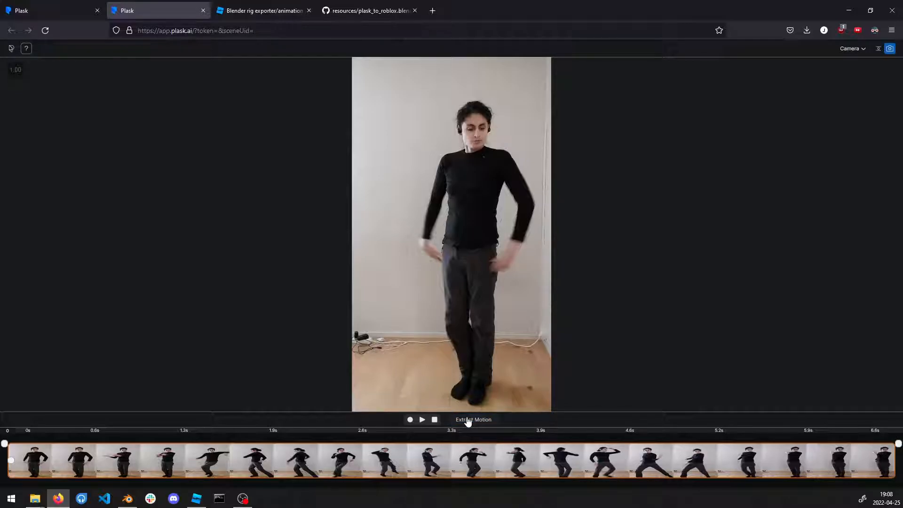
pyautogui.click(472, 418)
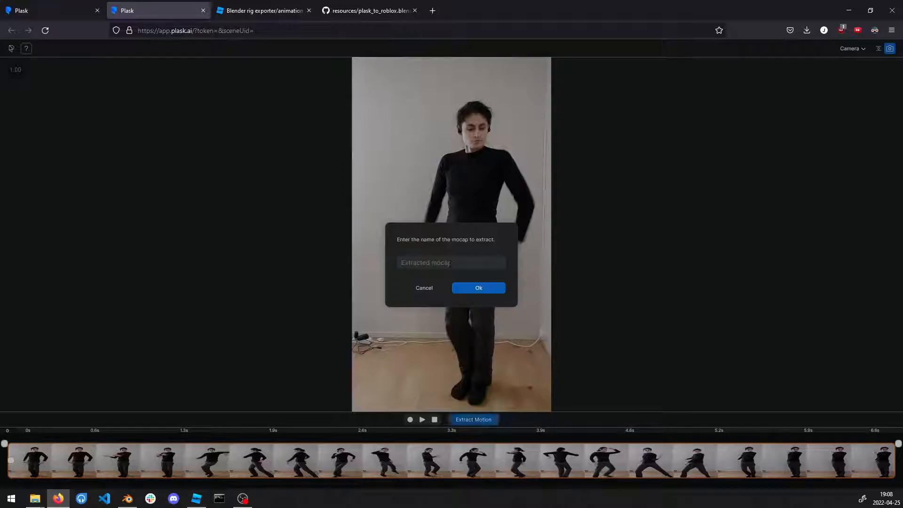
pyautogui.write('dance')
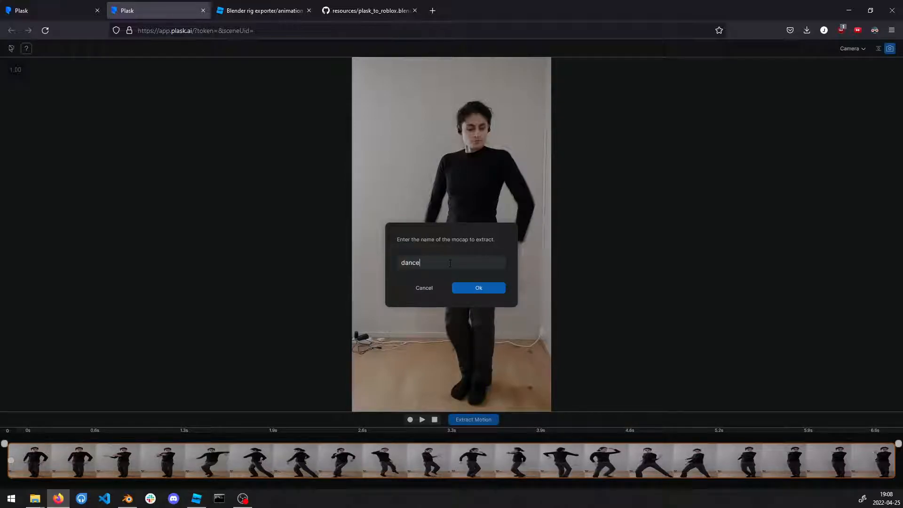
pyautogui.click(477, 287)
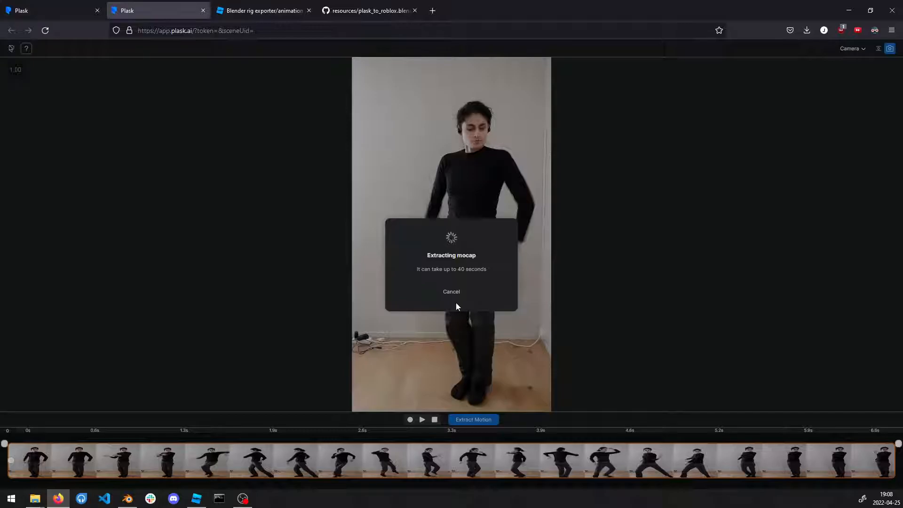
pyautogui.click(262, 10)
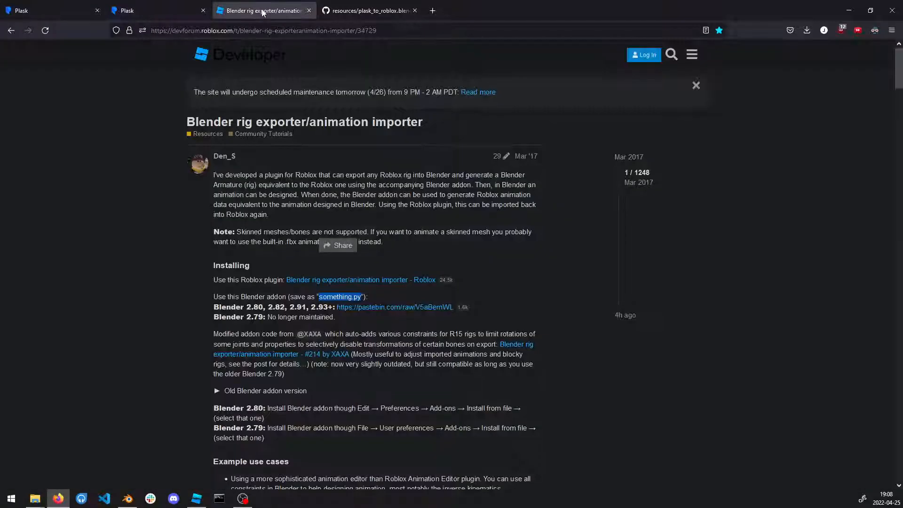
pyautogui.moveTo(152, 148)
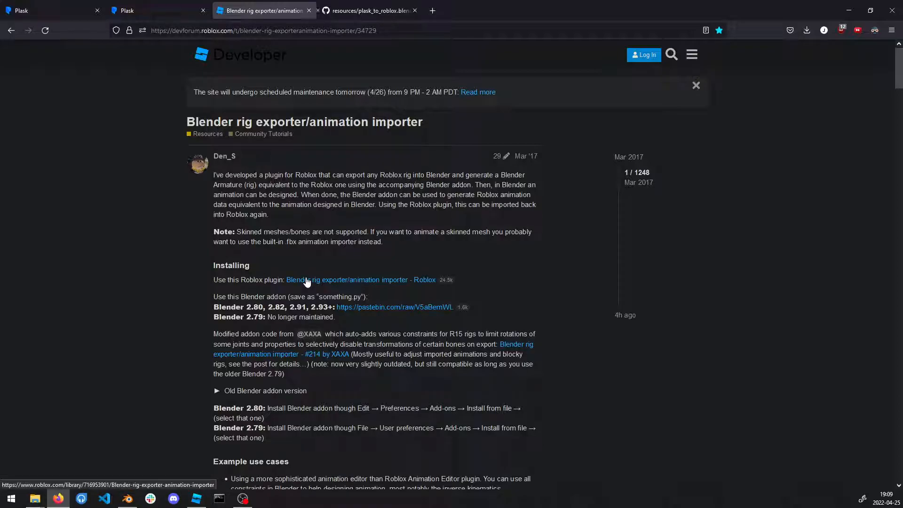
# - Review the forum post's Blender addon mention and suggested file name, then close the addon script page
pyautogui.click(347, 279)
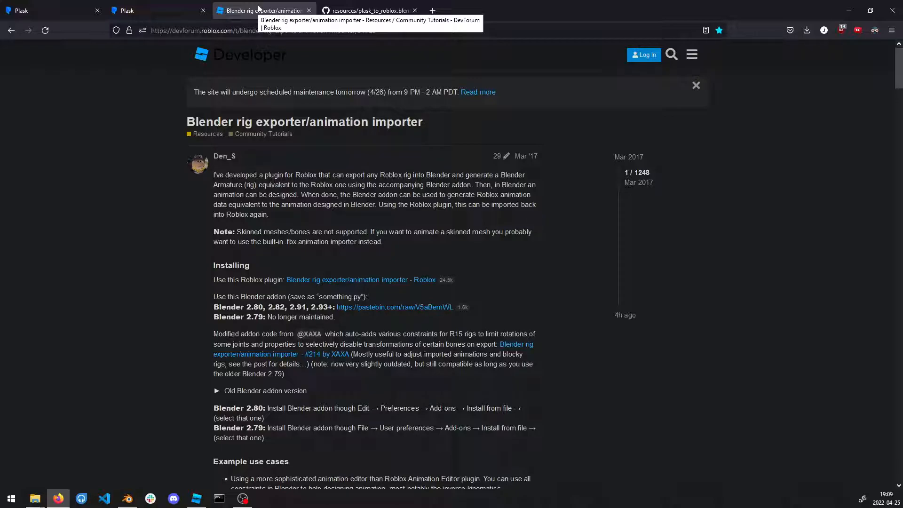
pyautogui.moveTo(288, 141)
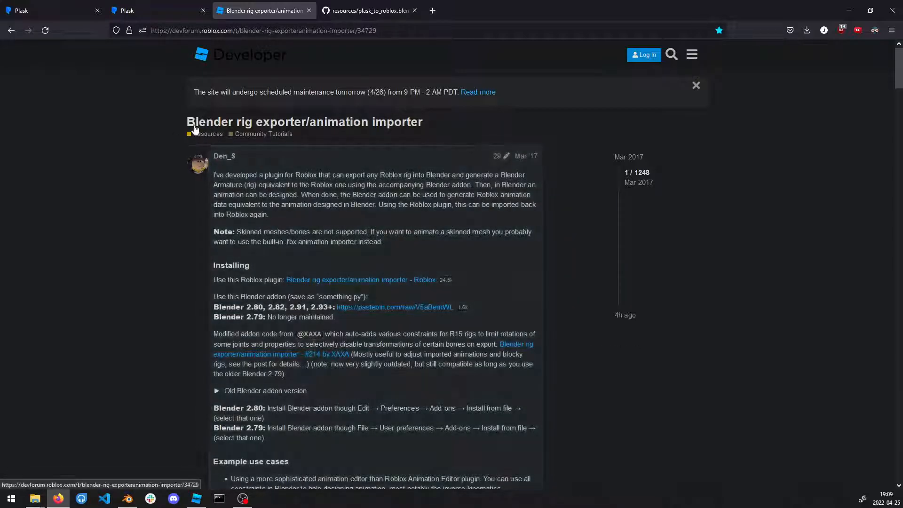
pyautogui.moveTo(161, 176)
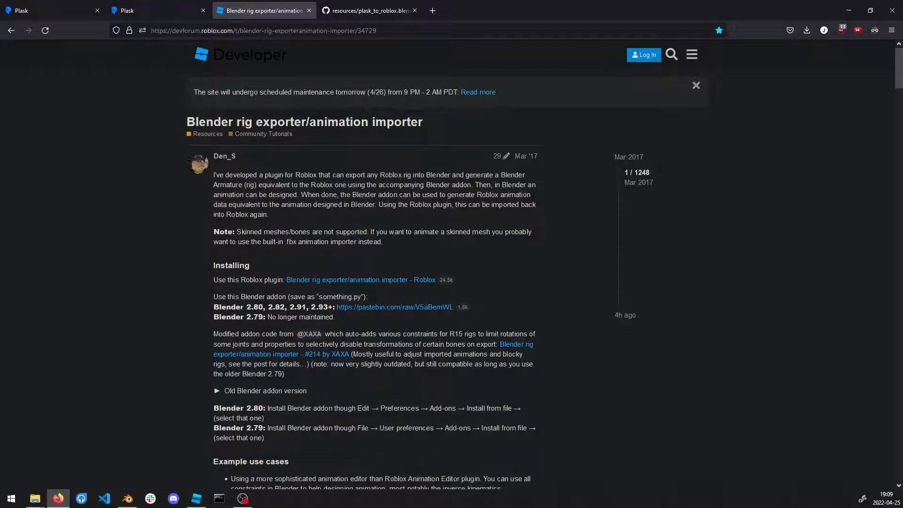
pyautogui.doubleClick(264, 297)
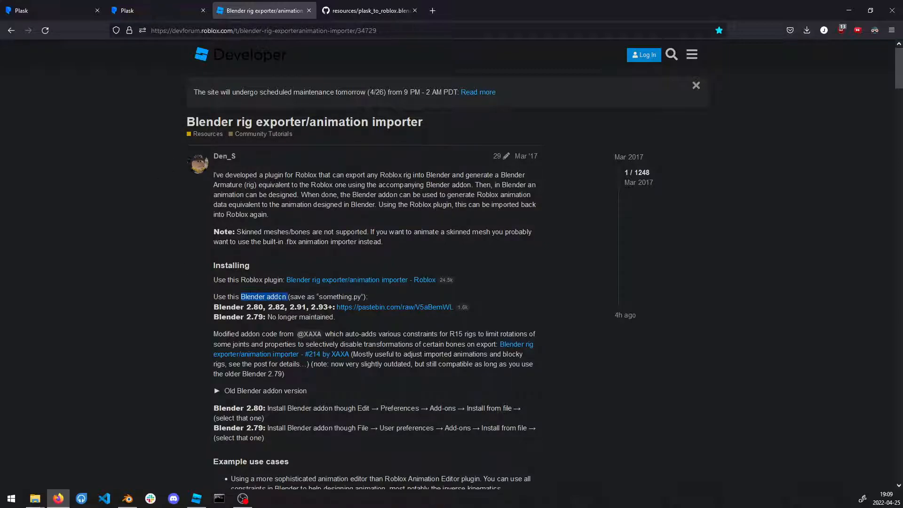
pyautogui.doubleClick(335, 296)
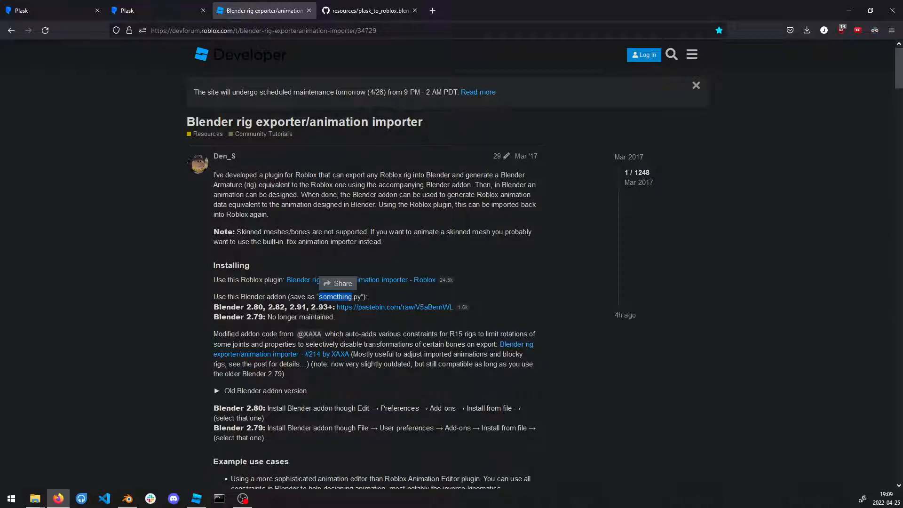
pyautogui.moveTo(377, 318)
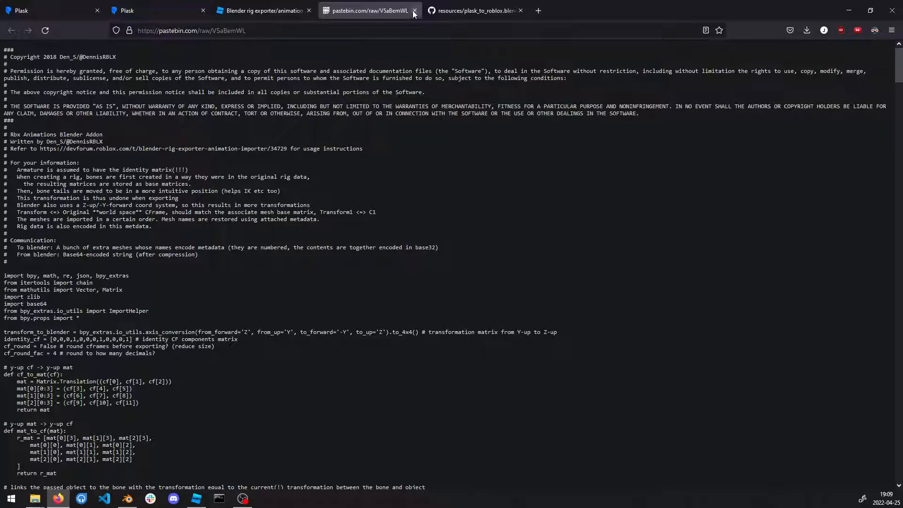
pyautogui.click(413, 11)
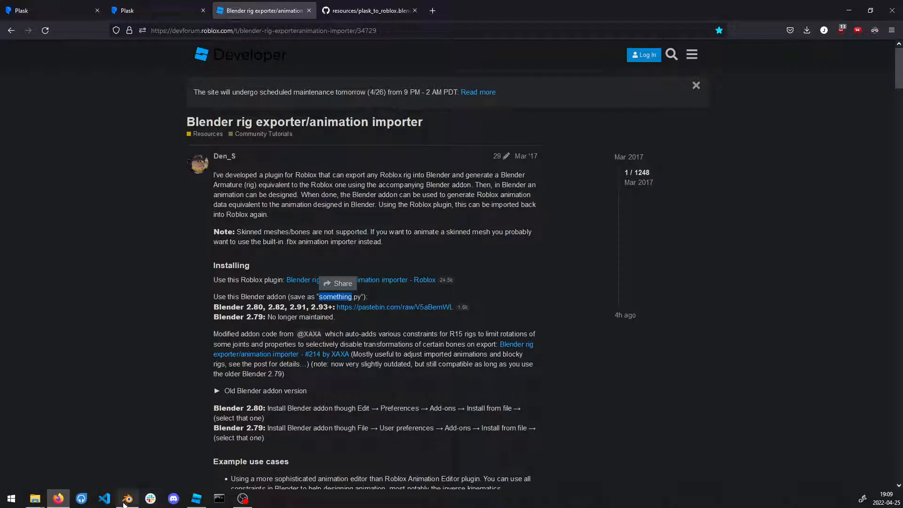
pyautogui.moveTo(197, 497)
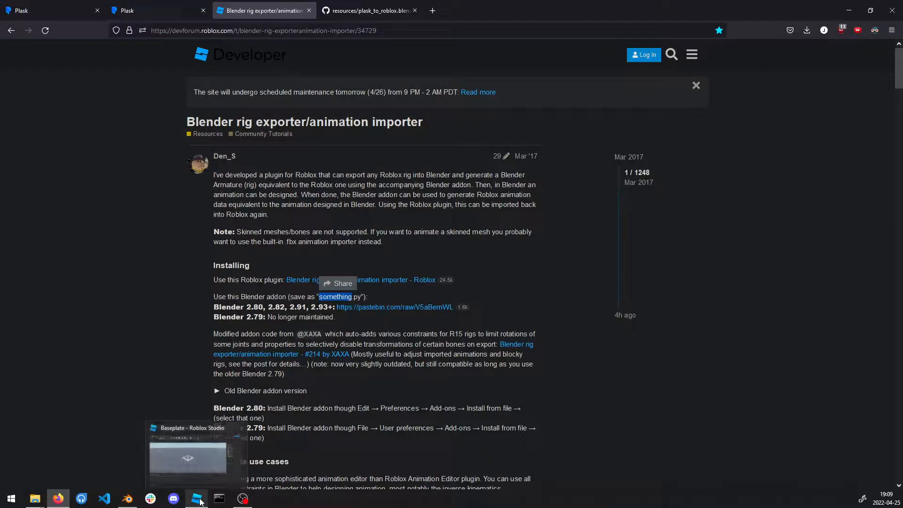
pyautogui.click(126, 498)
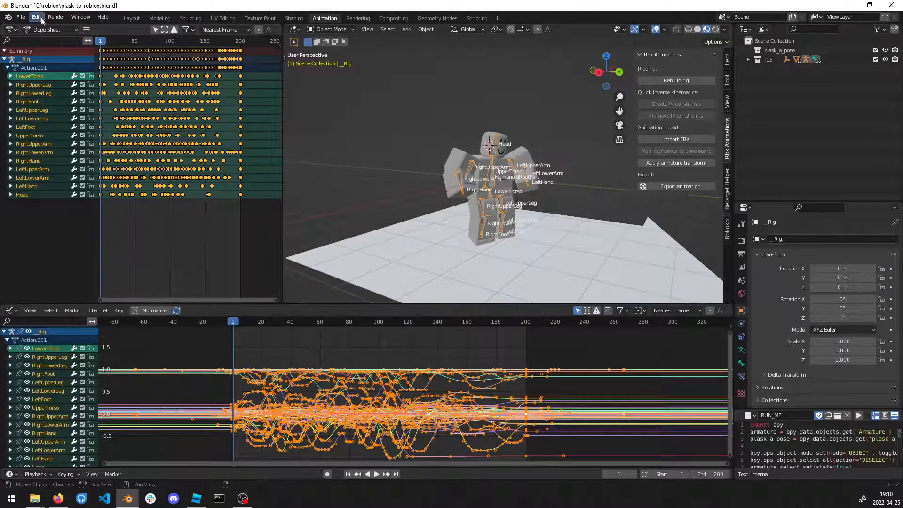
# - Search Blender's Add-on preferences for 'rbx' and expand Animation: Rbx Animations
pyautogui.click(37, 17)
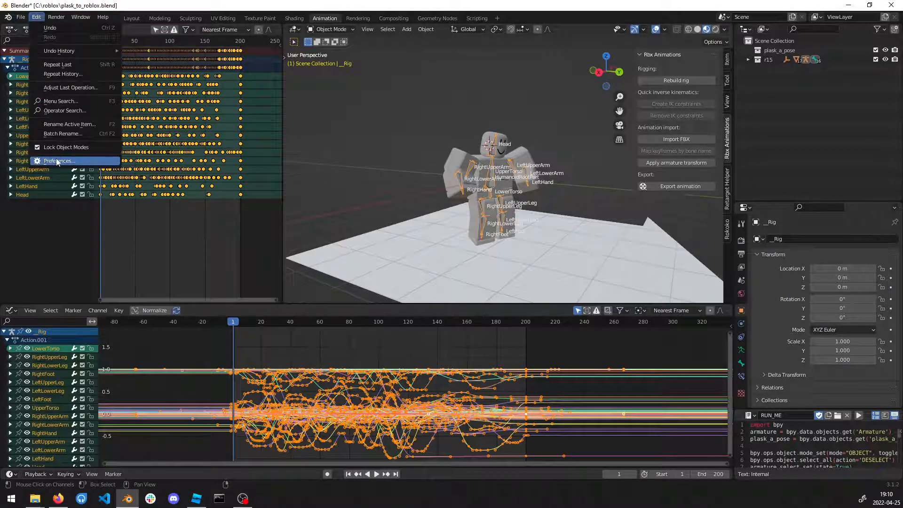
pyautogui.click(59, 160)
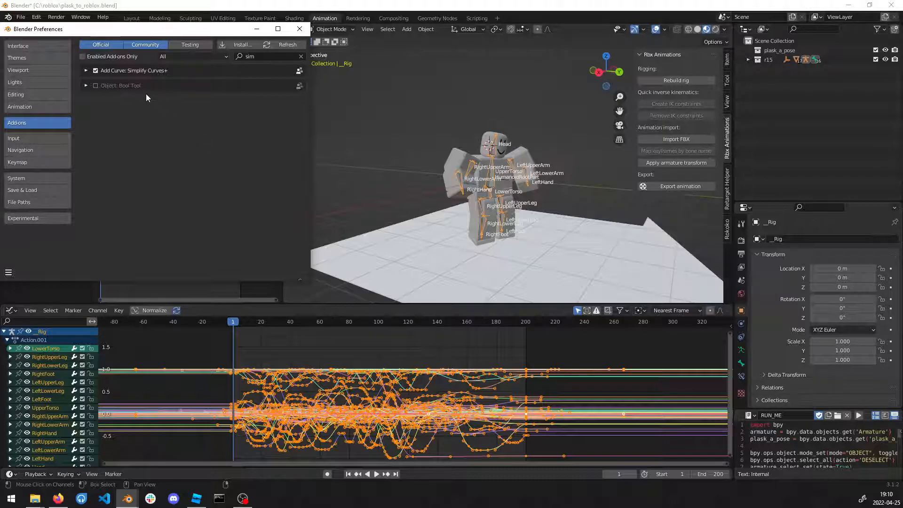
pyautogui.moveTo(18, 58)
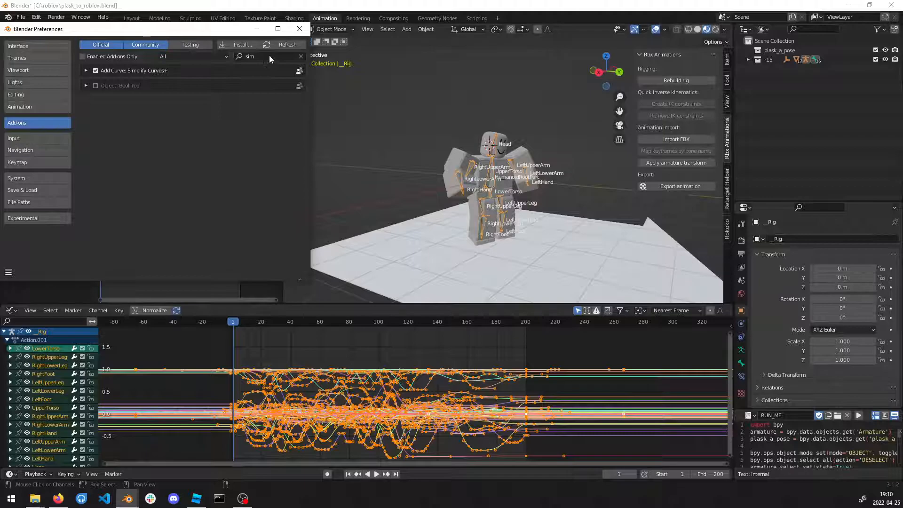
pyautogui.click(240, 44)
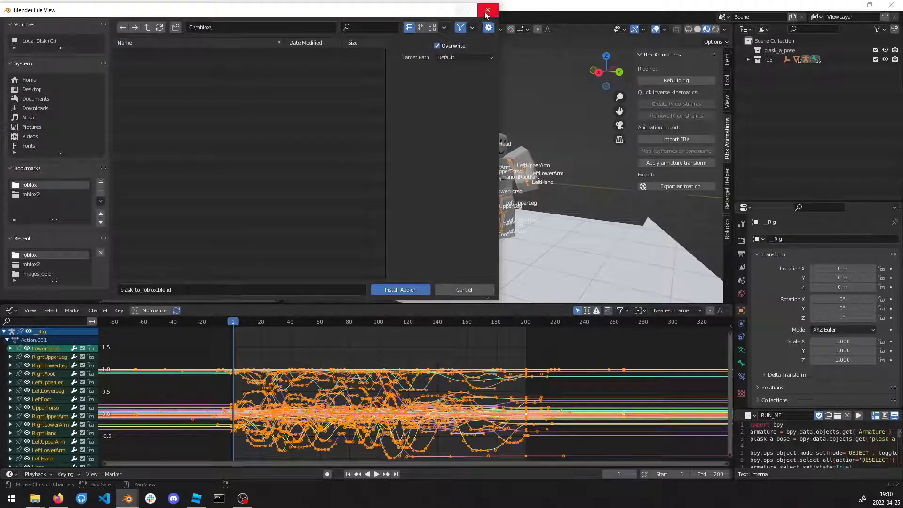
pyautogui.click(487, 10)
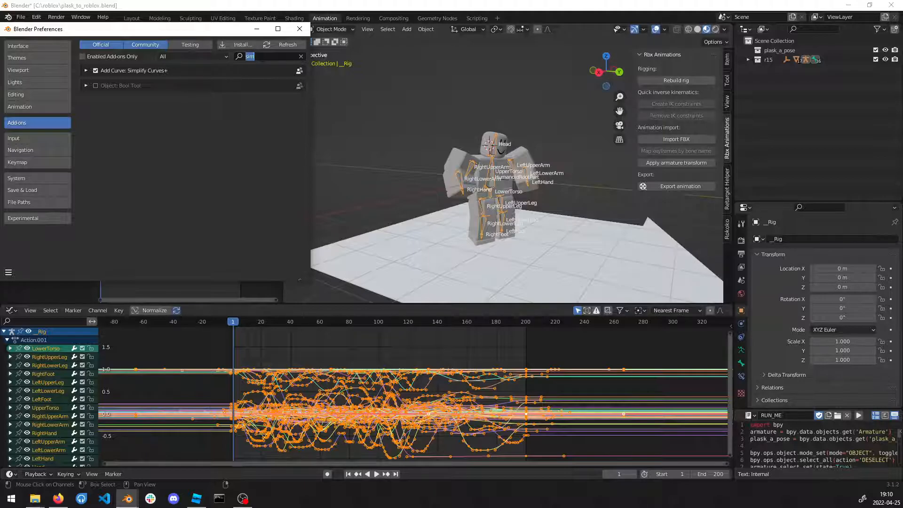
pyautogui.click(18, 45)
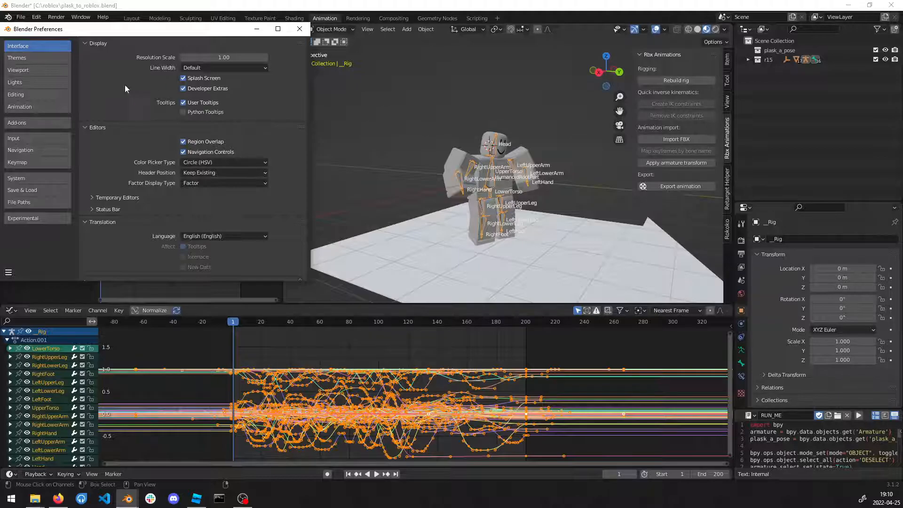
pyautogui.click(18, 122)
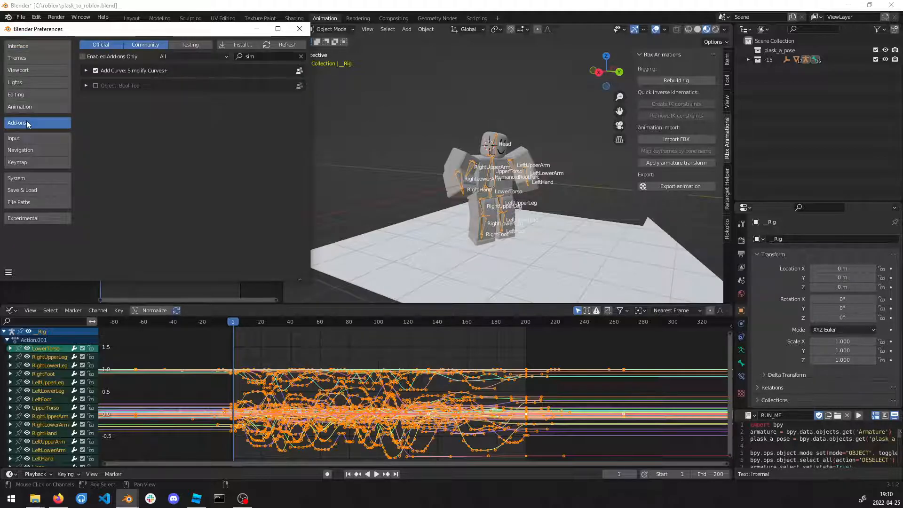
pyautogui.moveTo(241, 45)
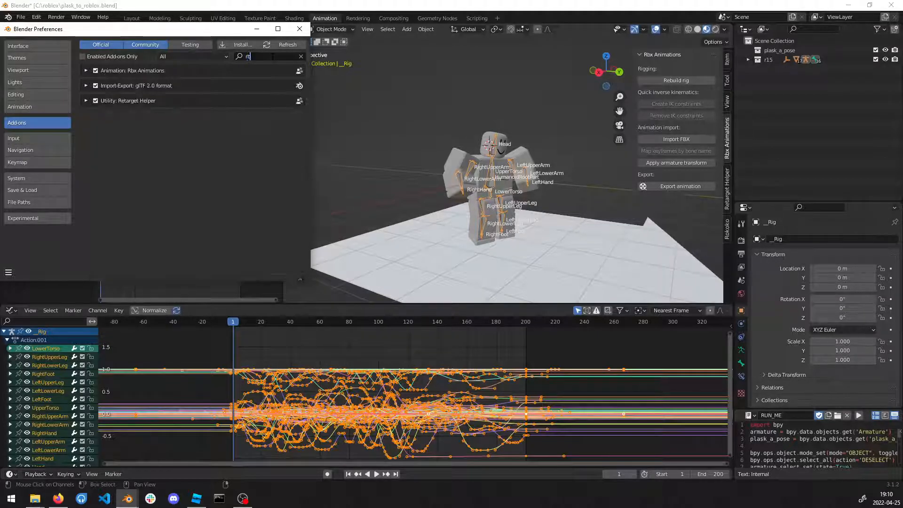
pyautogui.write('rbx')
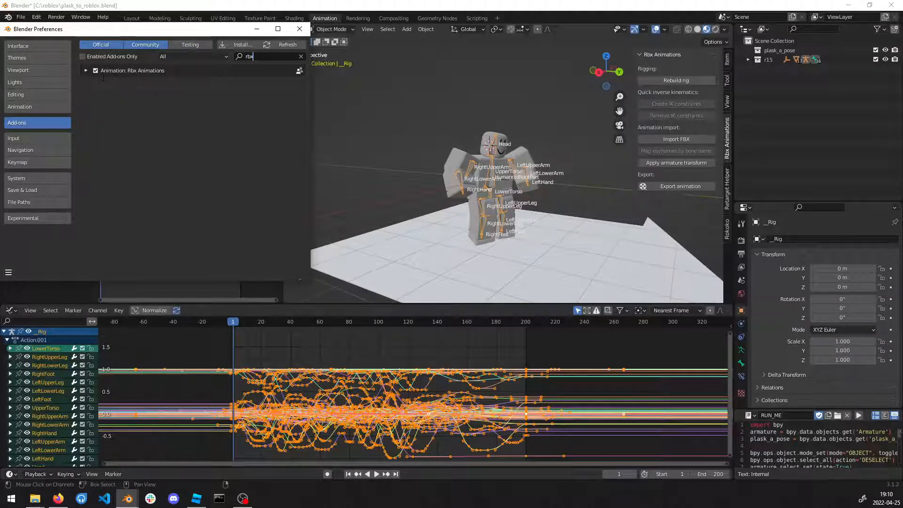
pyautogui.click(298, 29)
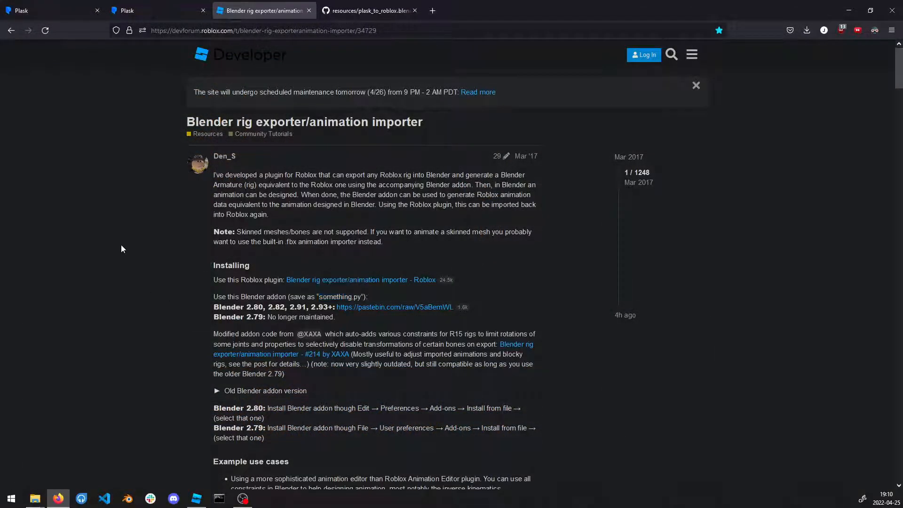
pyautogui.moveTo(368, 11)
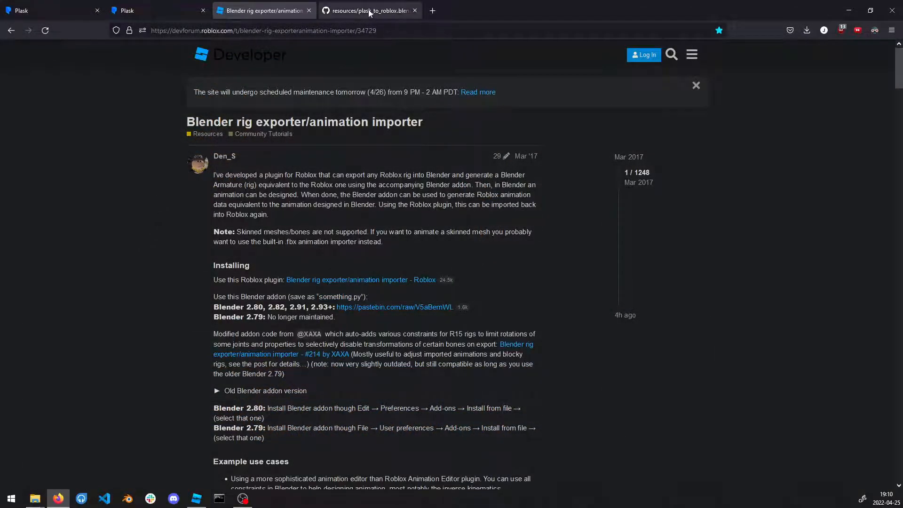
# - View the plask_to_roblox.blend file page on GitHub, then return to Plask
pyautogui.click(369, 10)
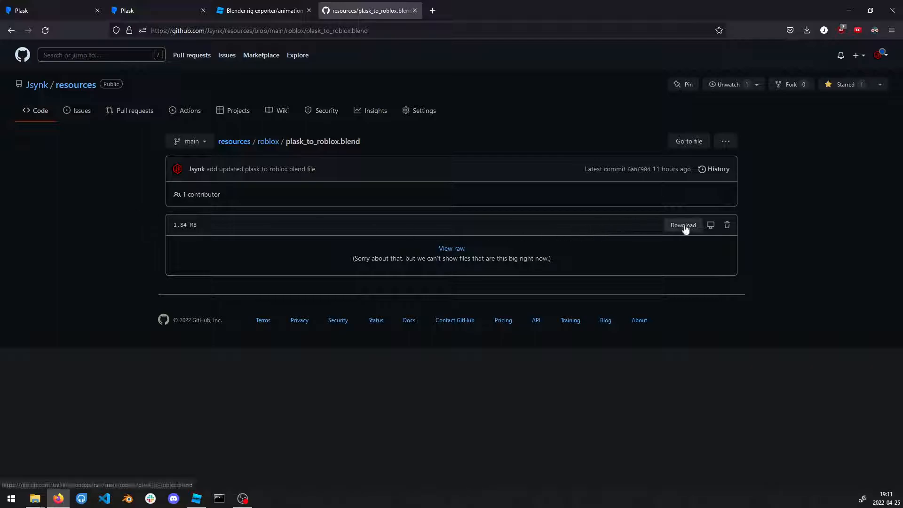
pyautogui.moveTo(121, 220)
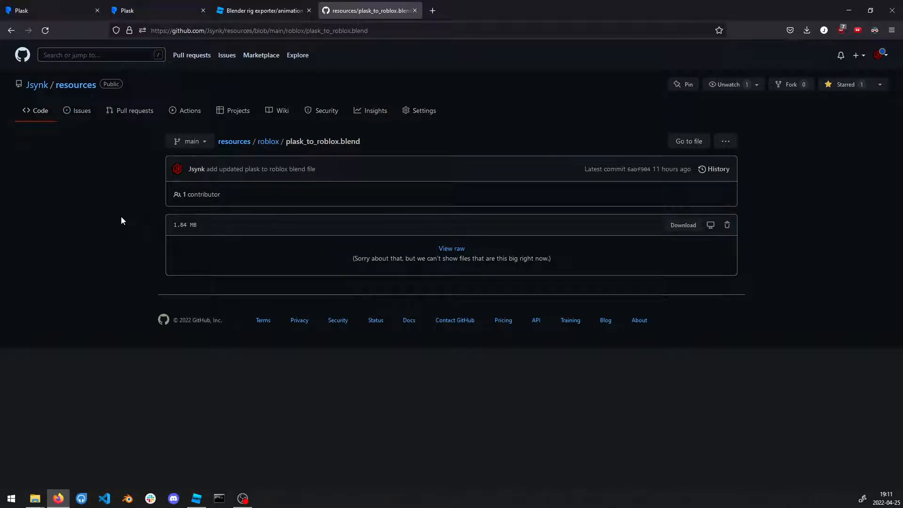
pyautogui.click(262, 11)
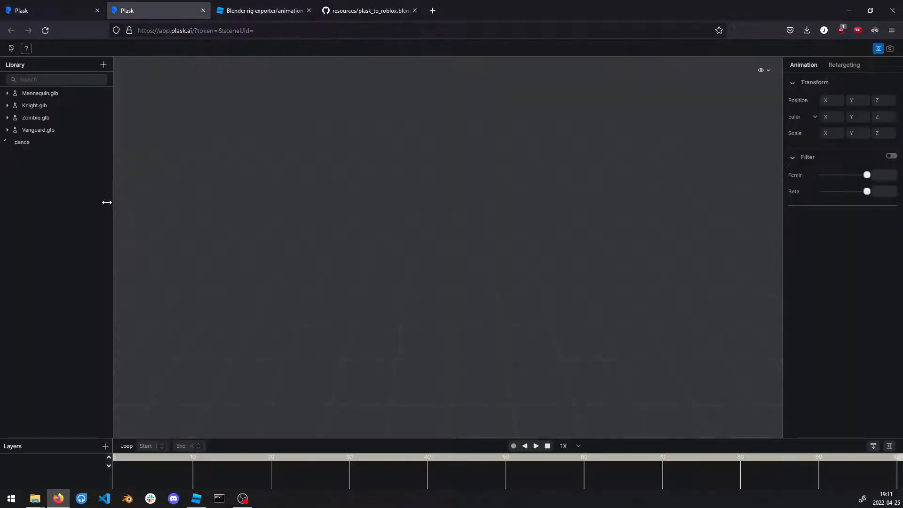
# - Export the Mannequin.glb dance motion from Plask in fbx format
pyautogui.click(22, 142)
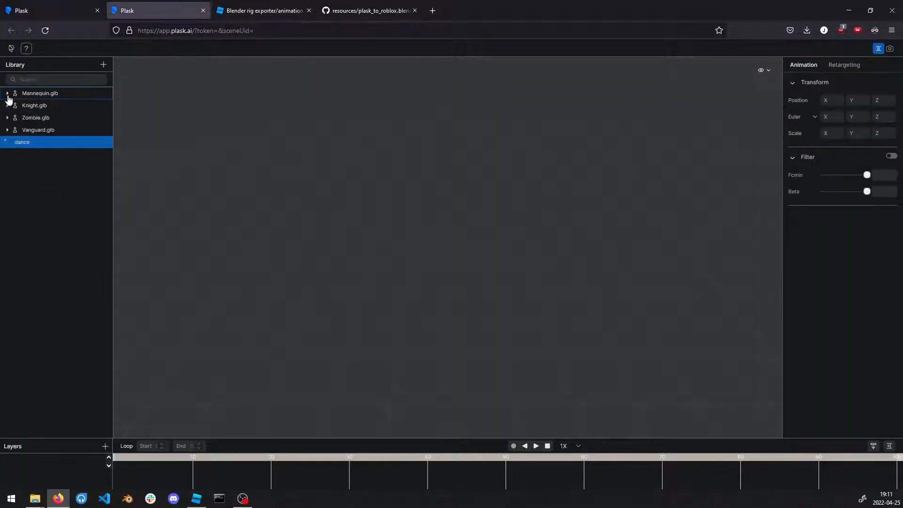
pyautogui.click(8, 92)
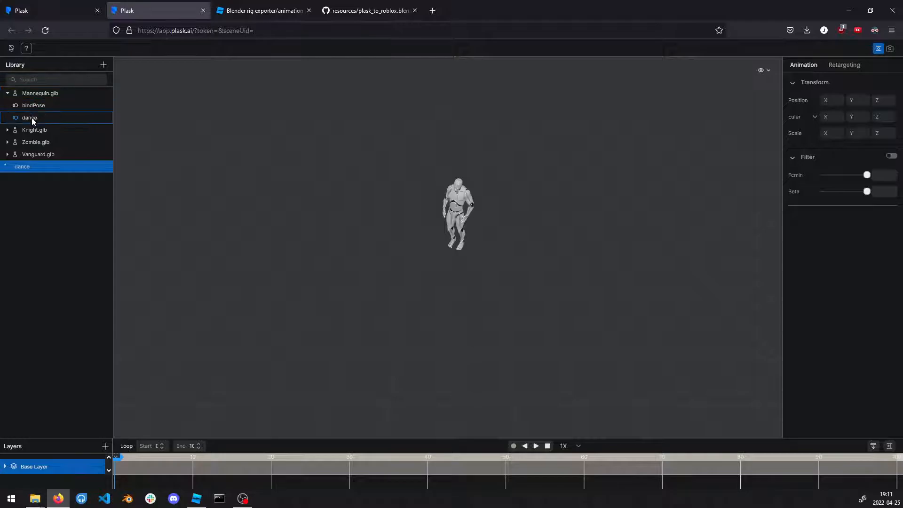
pyautogui.rightClick(28, 118)
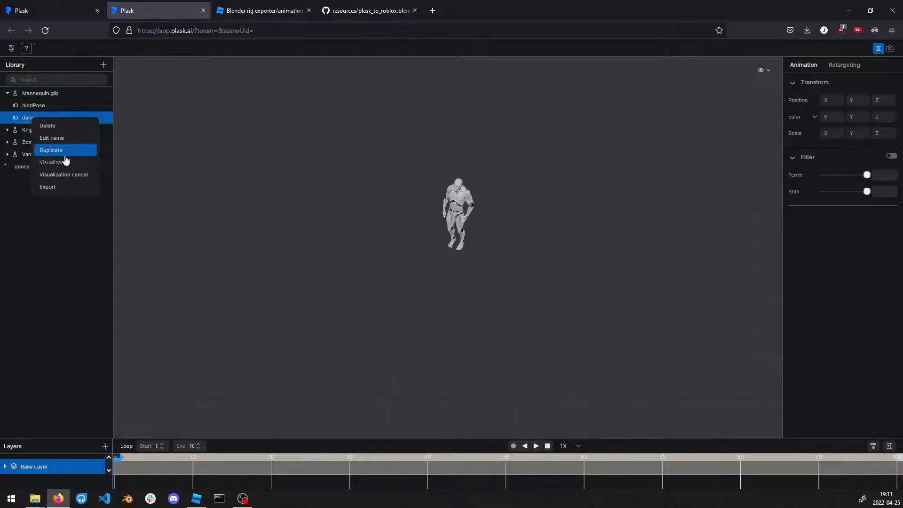
pyautogui.click(47, 186)
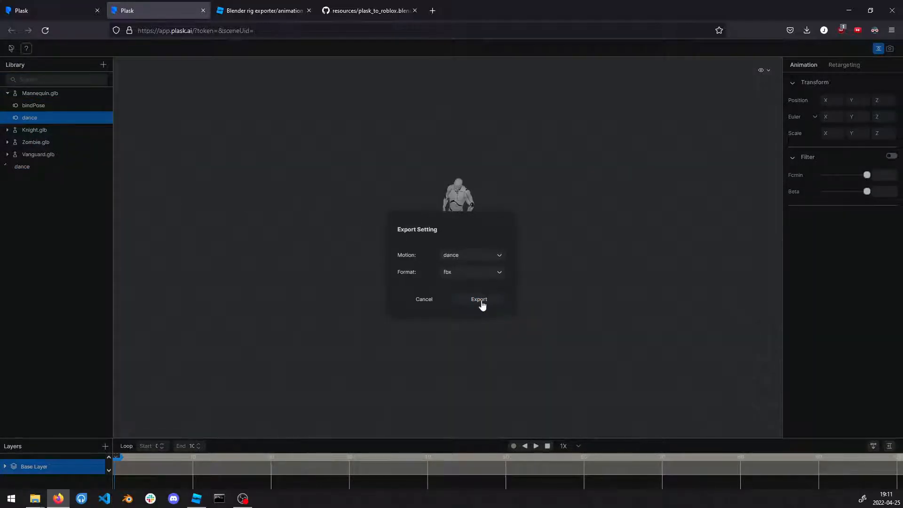
pyautogui.click(479, 299)
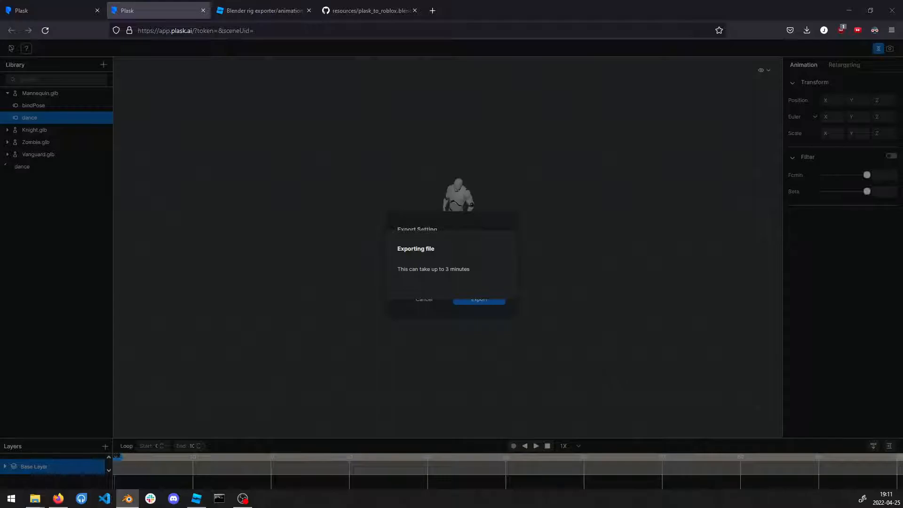
pyautogui.moveTo(445, 4)
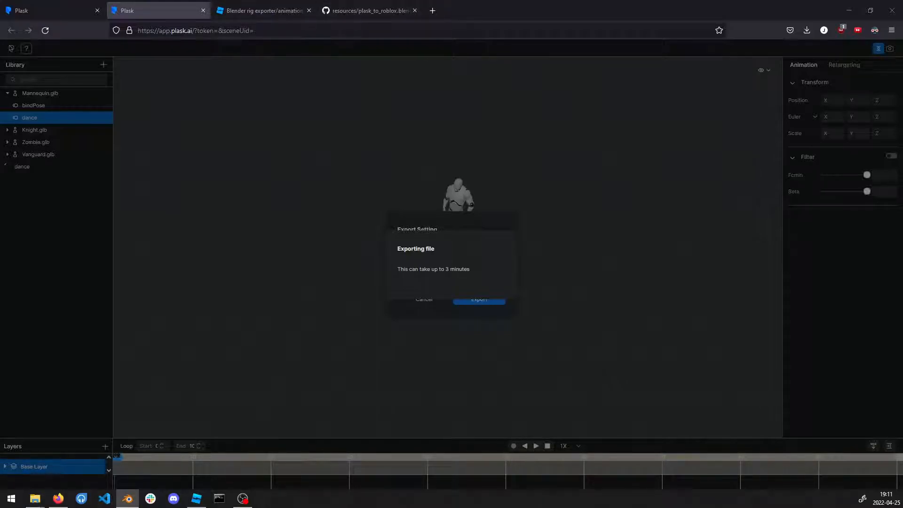
# - Save the export as Mannequin-dance.fbx, replacing the existing file
pyautogui.click(126, 498)
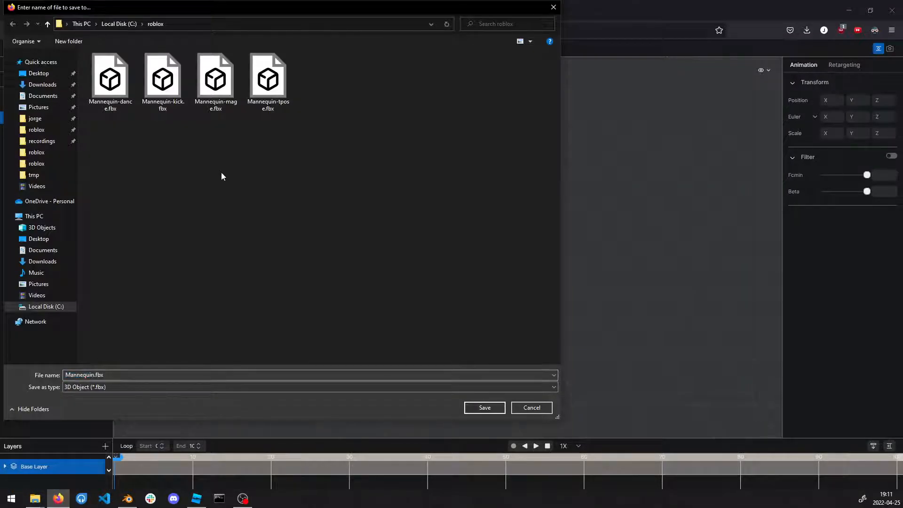
pyautogui.moveTo(110, 74)
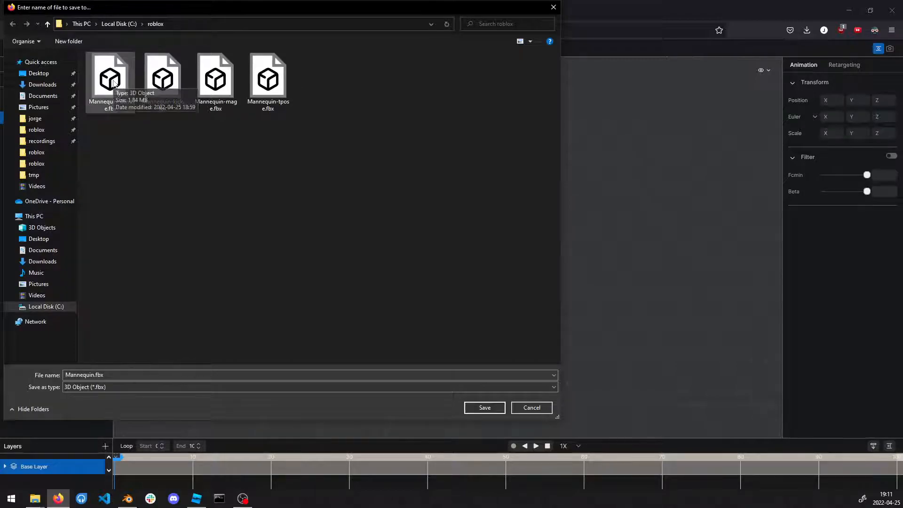
pyautogui.click(110, 74)
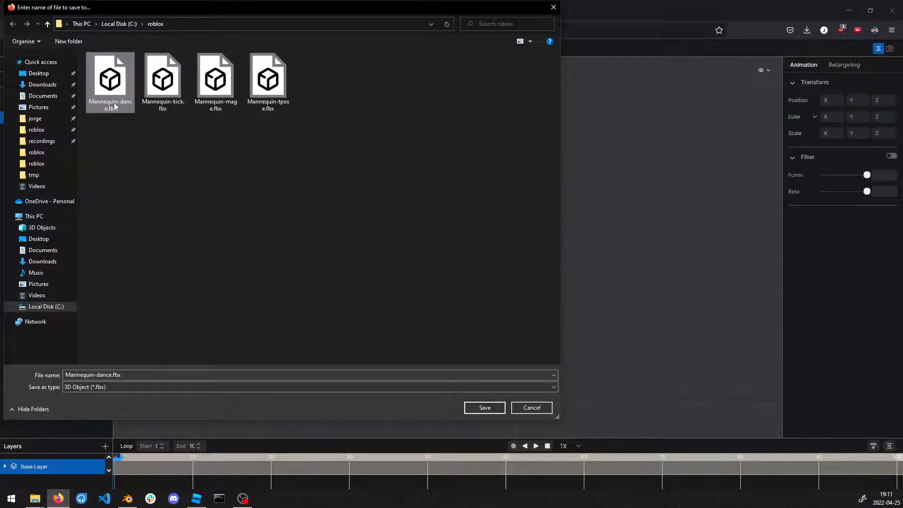
pyautogui.moveTo(365, 328)
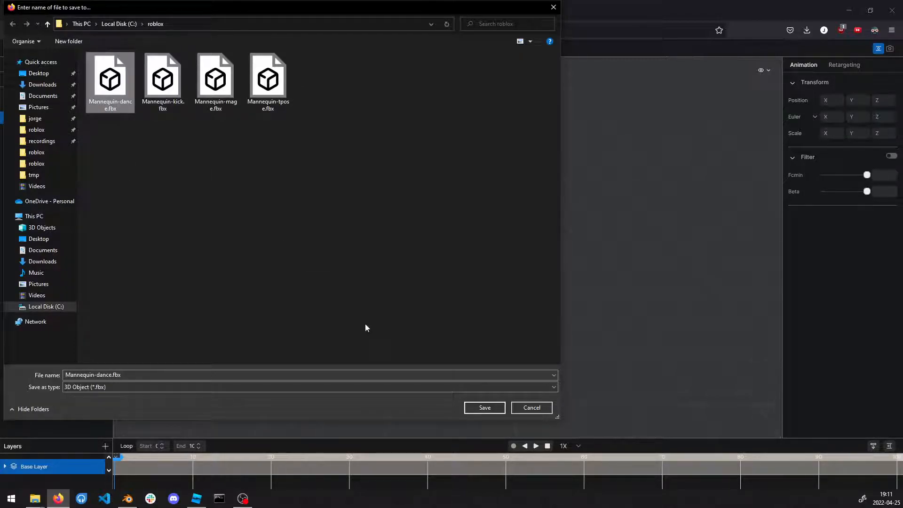
pyautogui.click(484, 407)
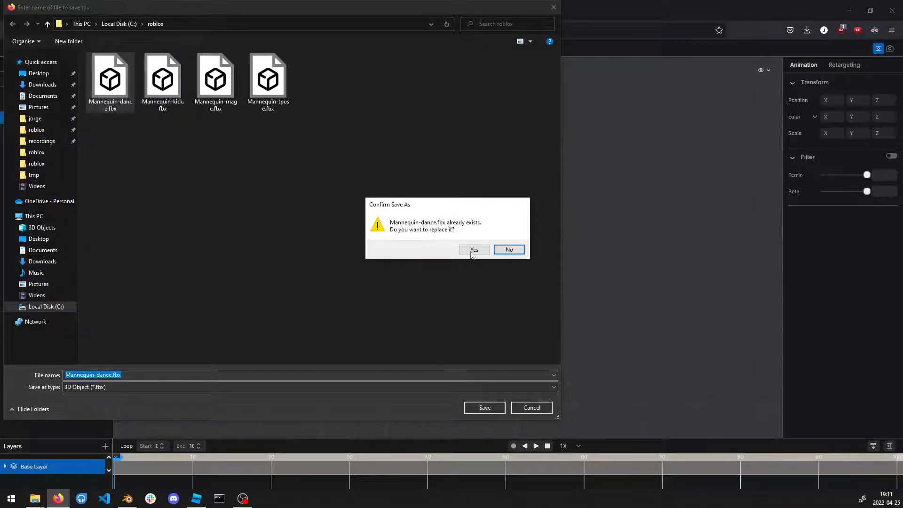
pyautogui.click(473, 249)
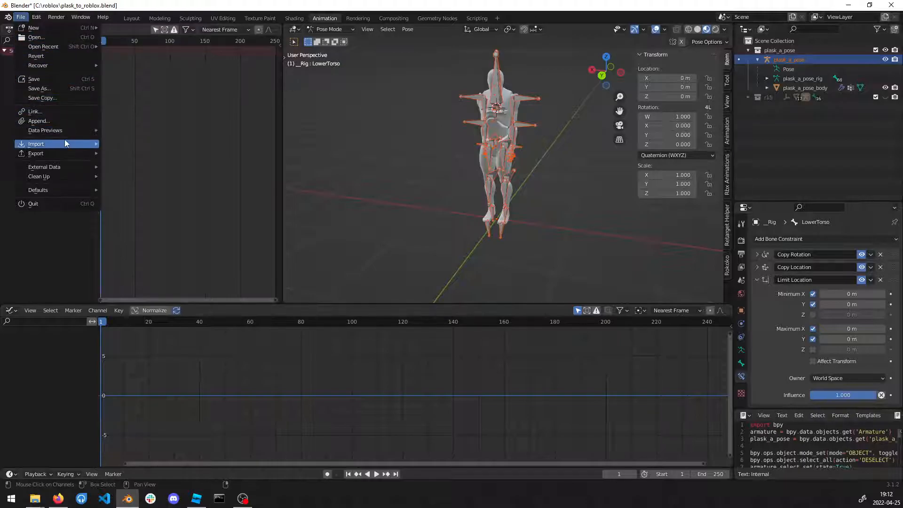
# - Import Mannequin-dance.fbx into the Blender scene as an FBX file
pyautogui.click(36, 143)
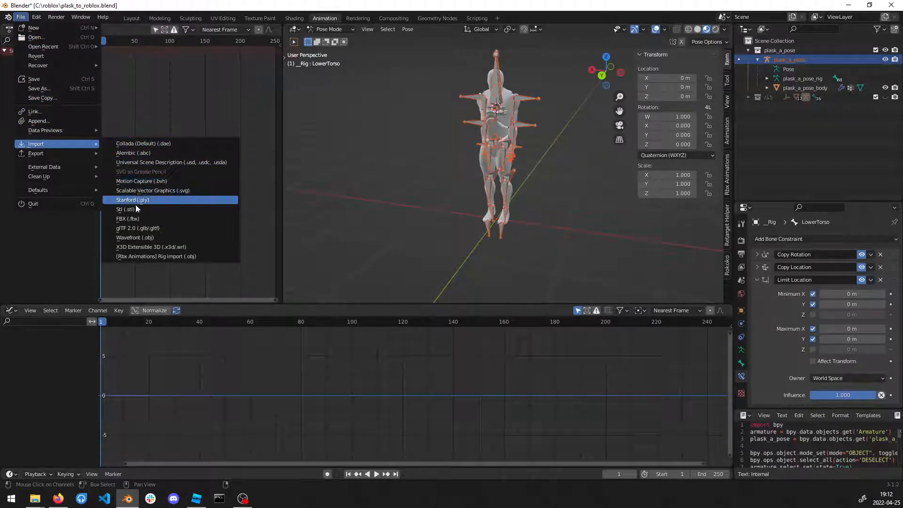
pyautogui.click(128, 218)
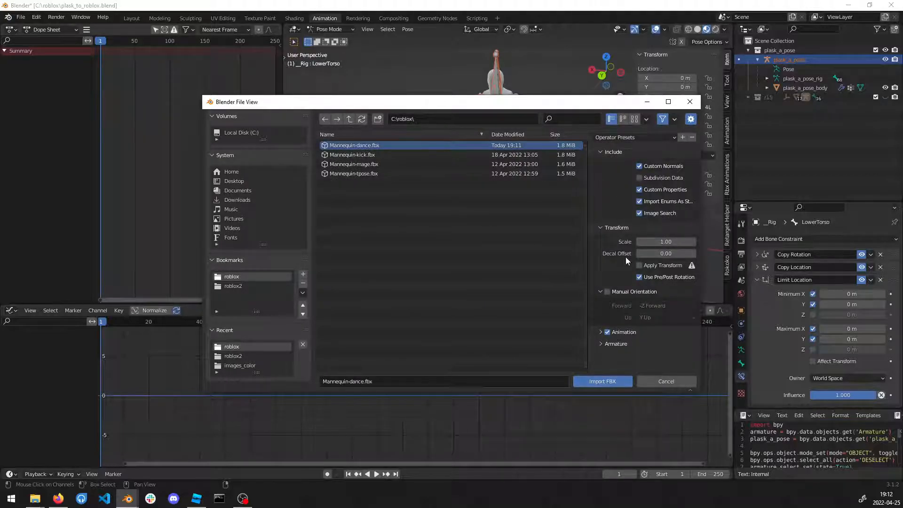
pyautogui.click(602, 380)
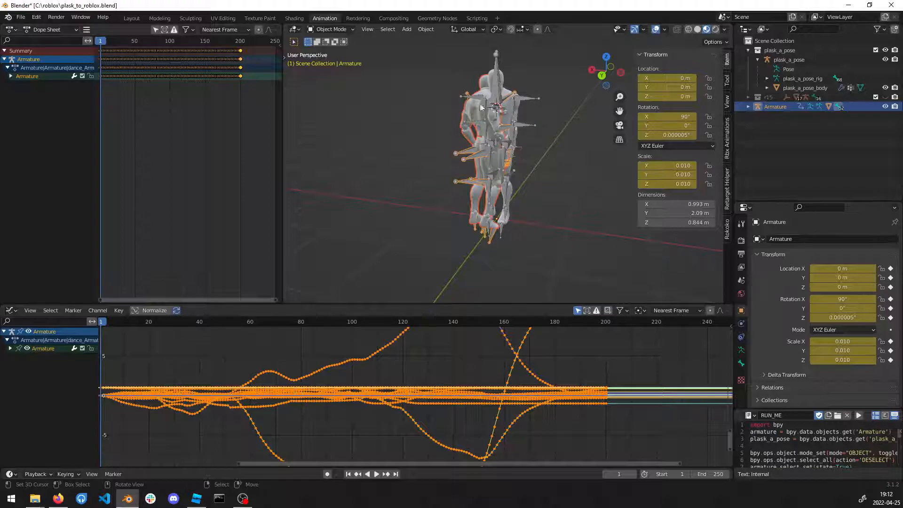
pyautogui.moveTo(527, 103)
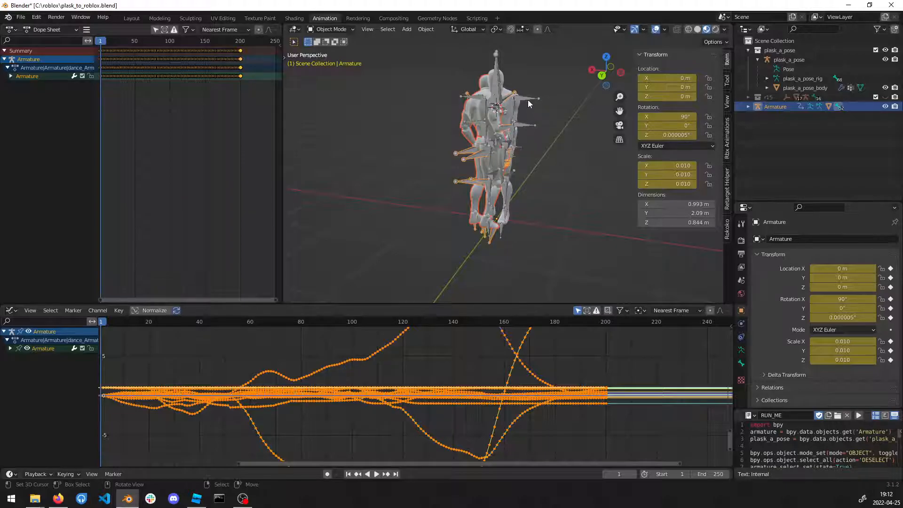
pyautogui.moveTo(846, 420)
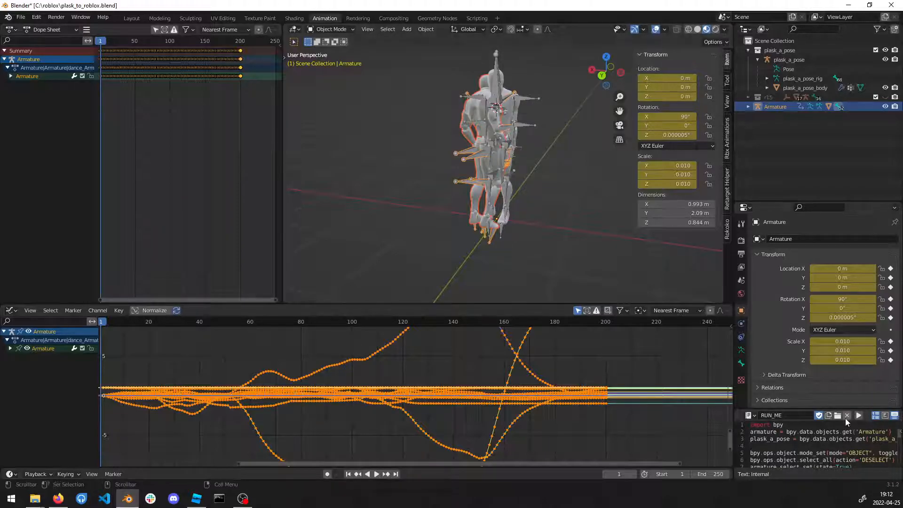
pyautogui.moveTo(857, 415)
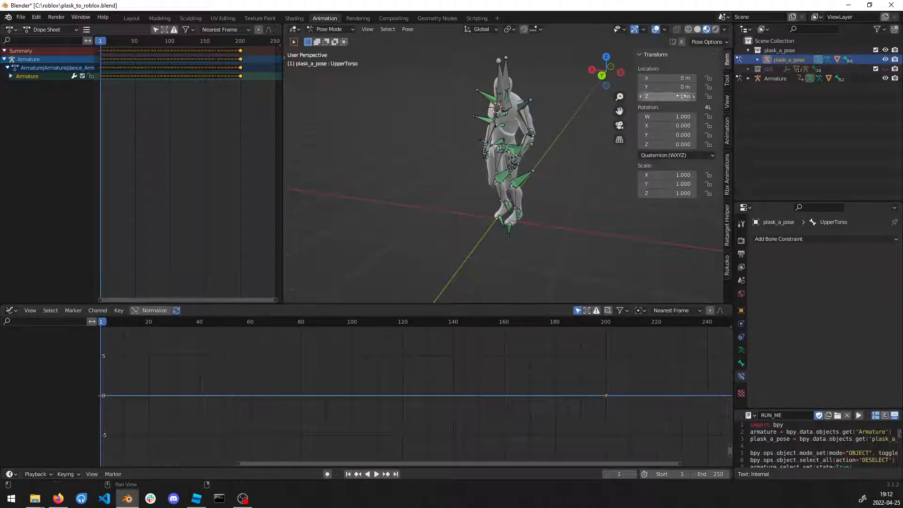
# - Bake all rig bones over frames 1–200 with Visual Keying and Clear Constraints enabled
pyautogui.press('a')
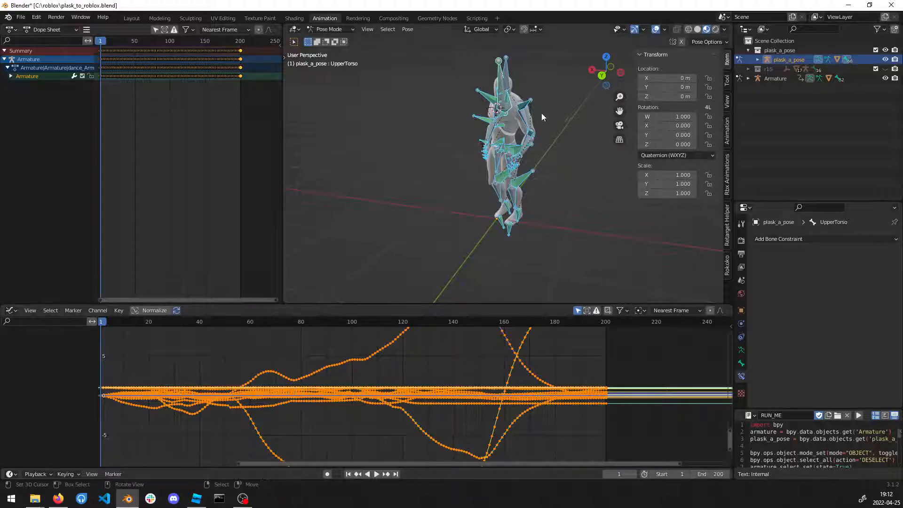
pyautogui.press('f3')
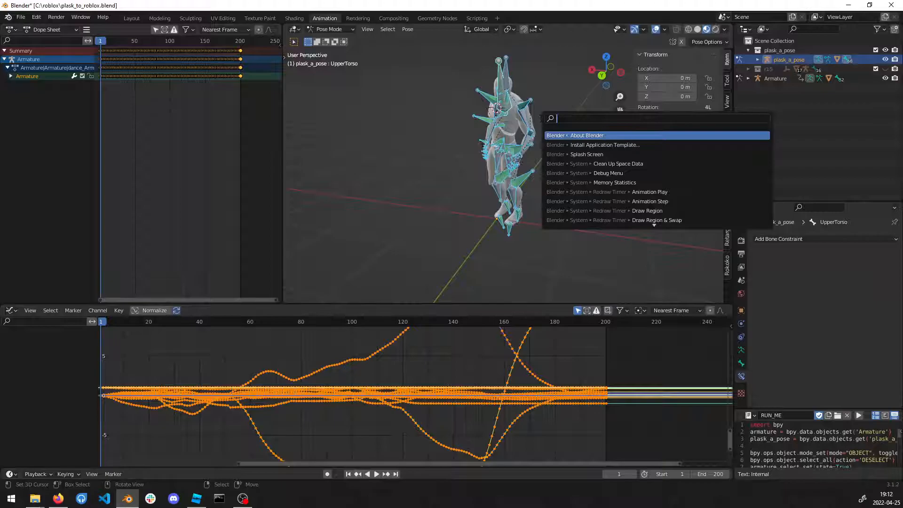
pyautogui.write('bak')
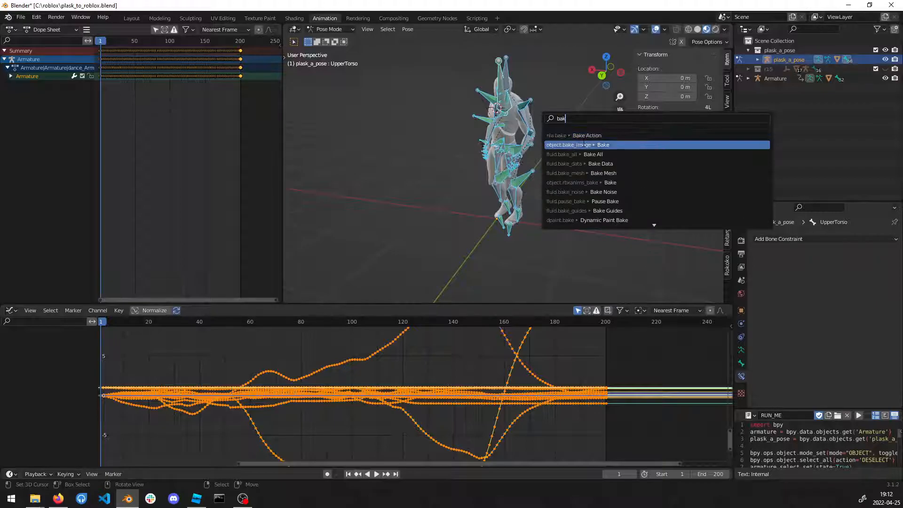
pyautogui.click(586, 136)
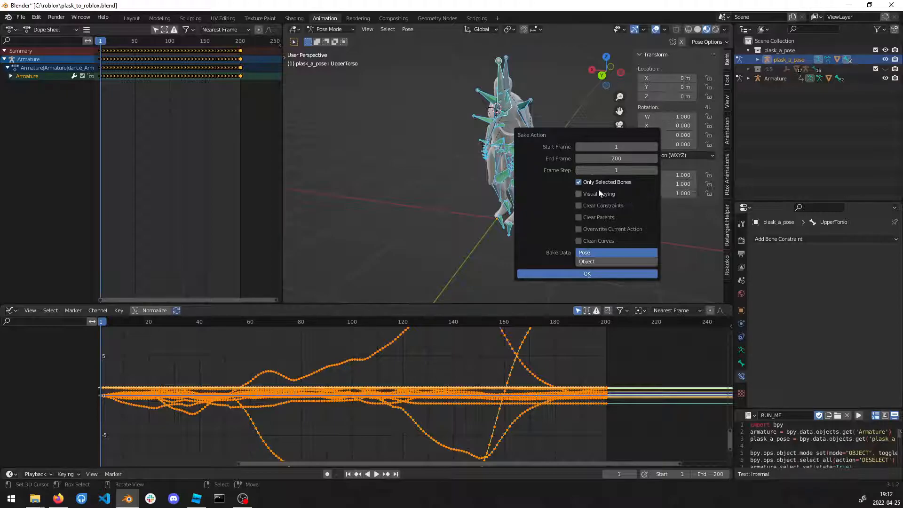
pyautogui.click(578, 194)
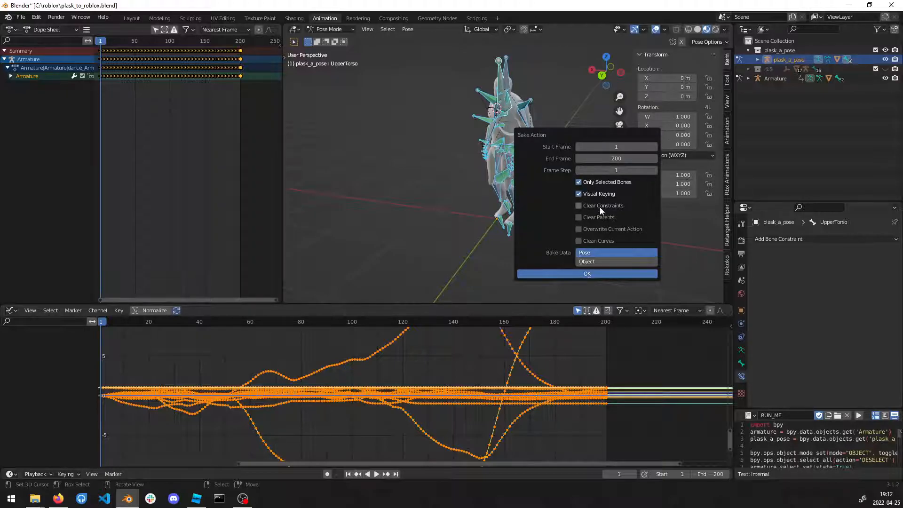
pyautogui.click(577, 205)
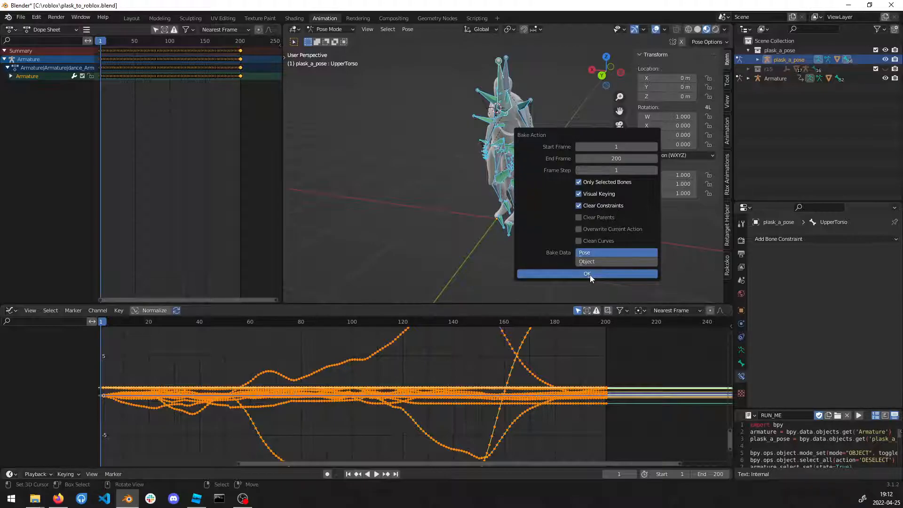
pyautogui.click(587, 272)
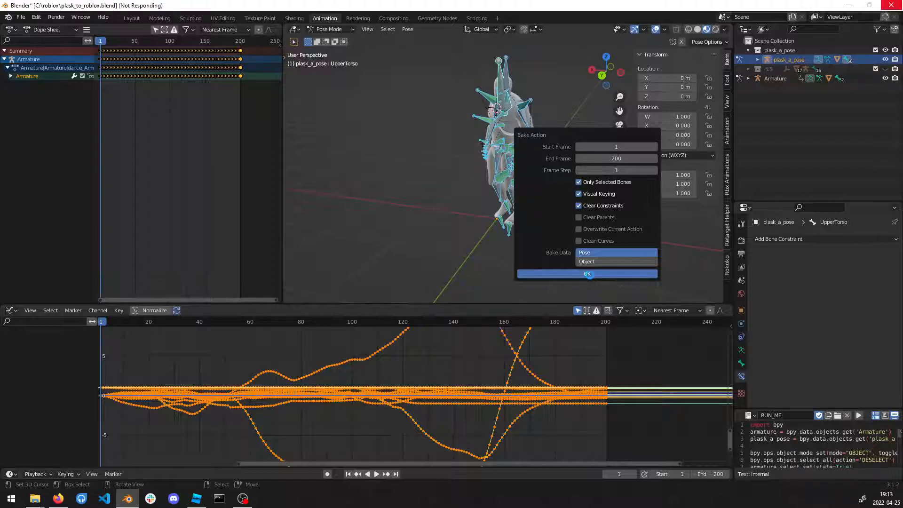
pyautogui.click(586, 273)
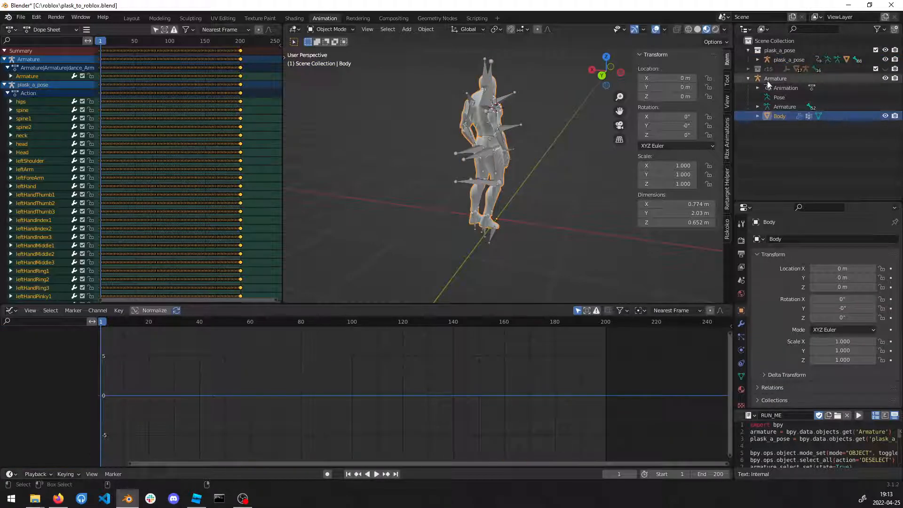
# - Delete the original dance Armature selected in the Outliner
pyautogui.click(775, 78)
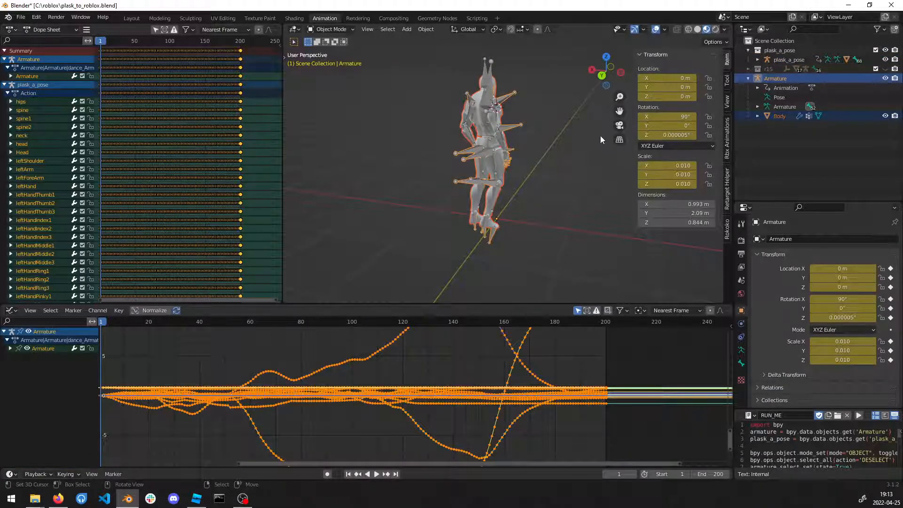
pyautogui.press('x')
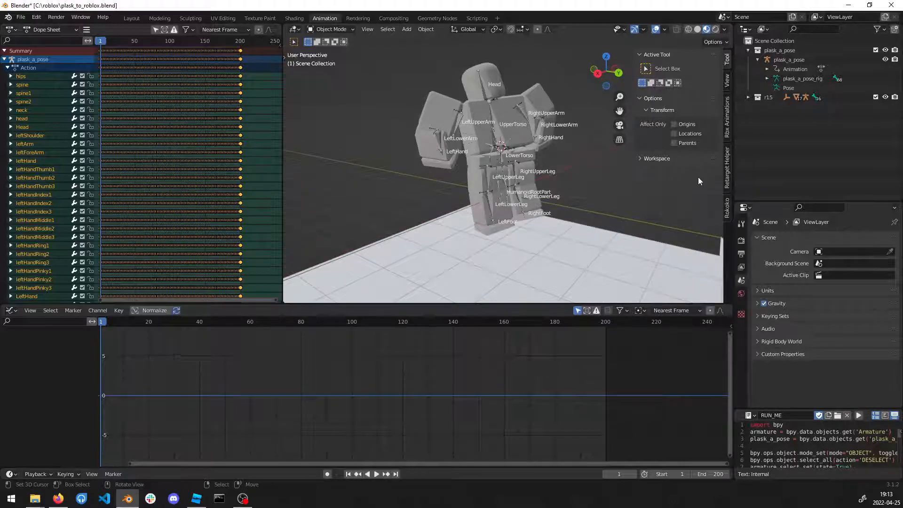
# - Select the plask_a_pose rig in the viewport and invoke scale (S)
pyautogui.click(500, 144)
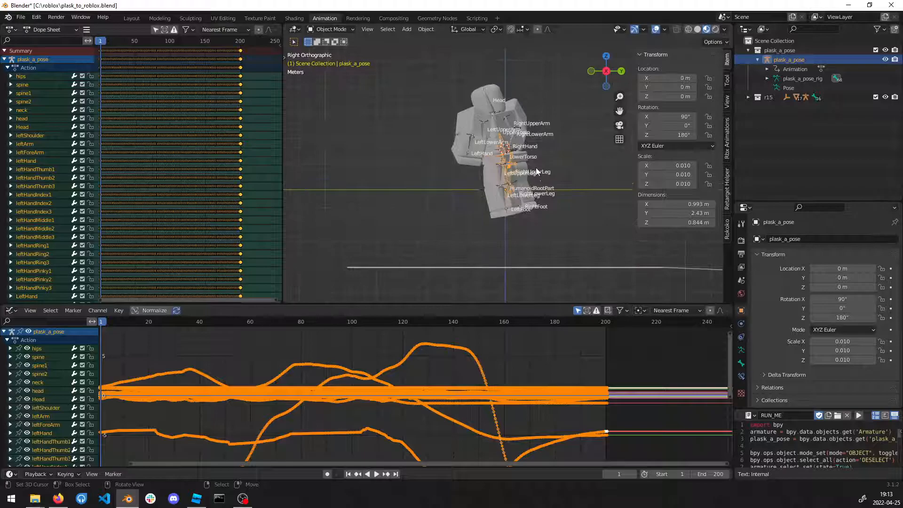
pyautogui.press('s')
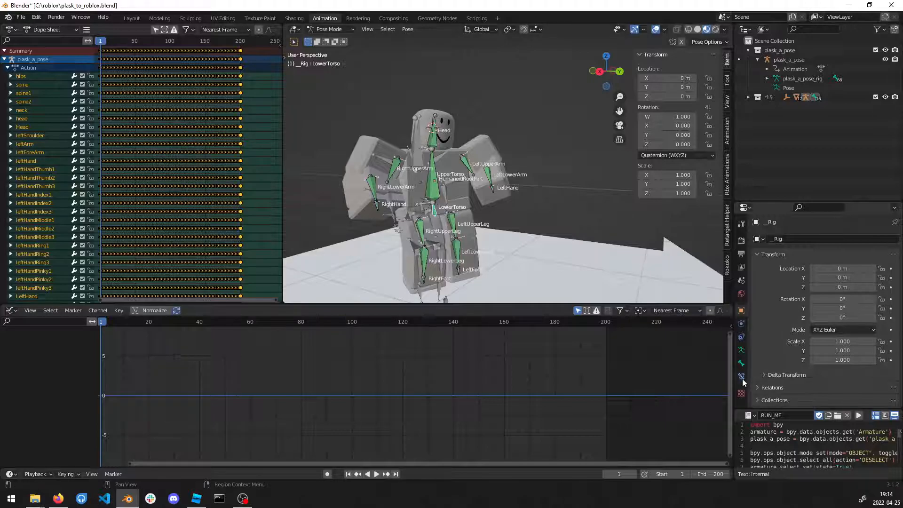
# - Show the LowerTorso bone's constraints, play the R15 dance, and rewind to frame 1
pyautogui.click(741, 376)
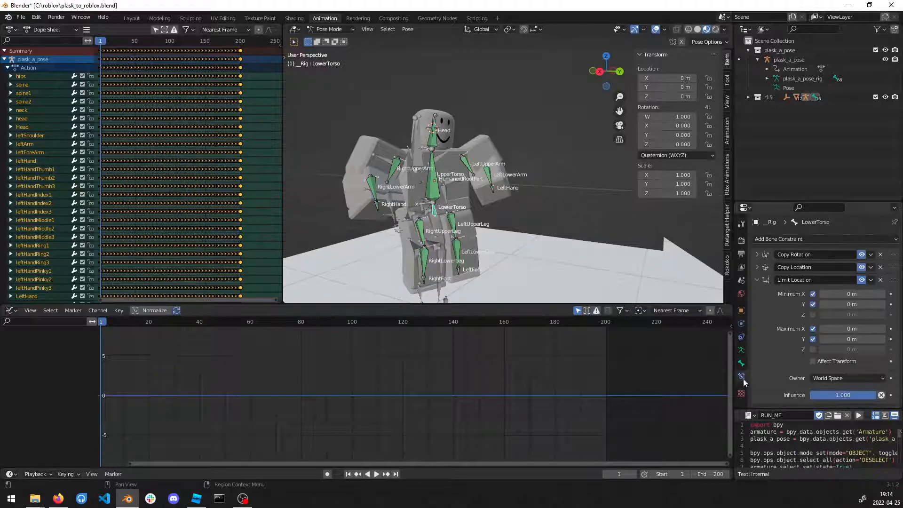
pyautogui.moveTo(513, 208)
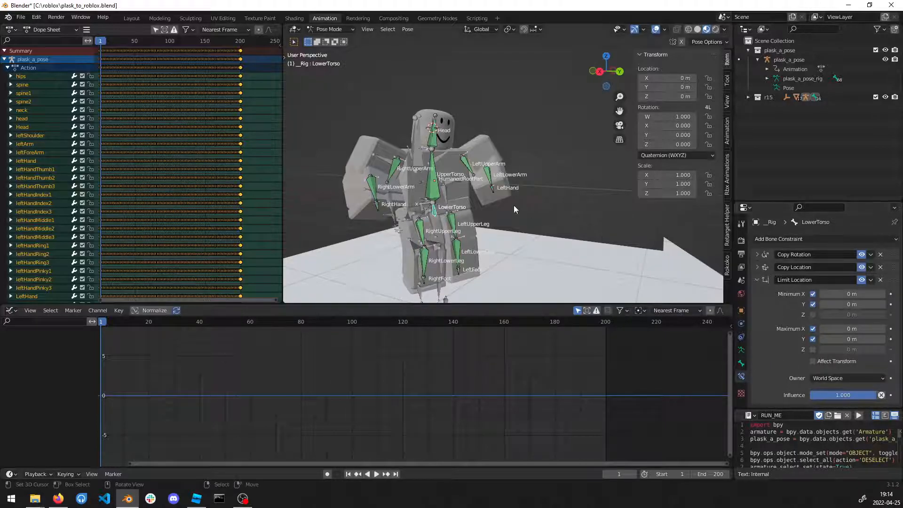
pyautogui.moveTo(464, 218)
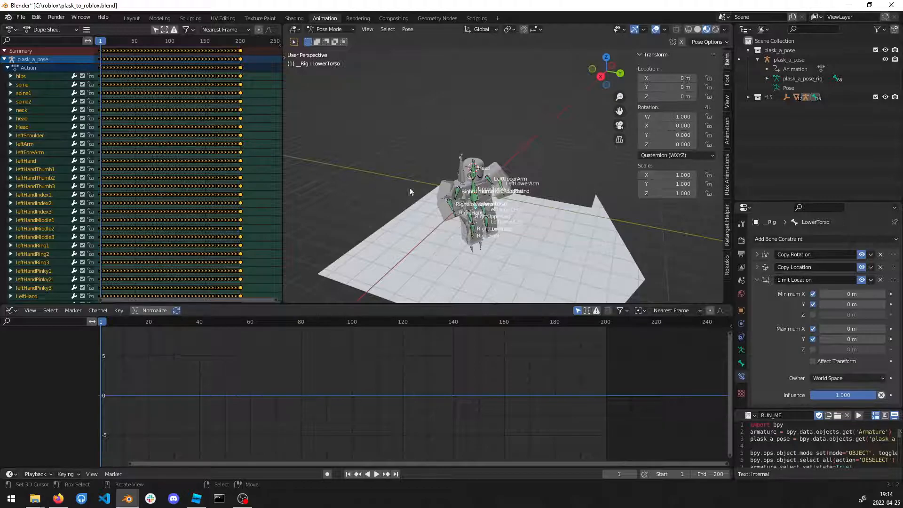
pyautogui.moveTo(500, 192)
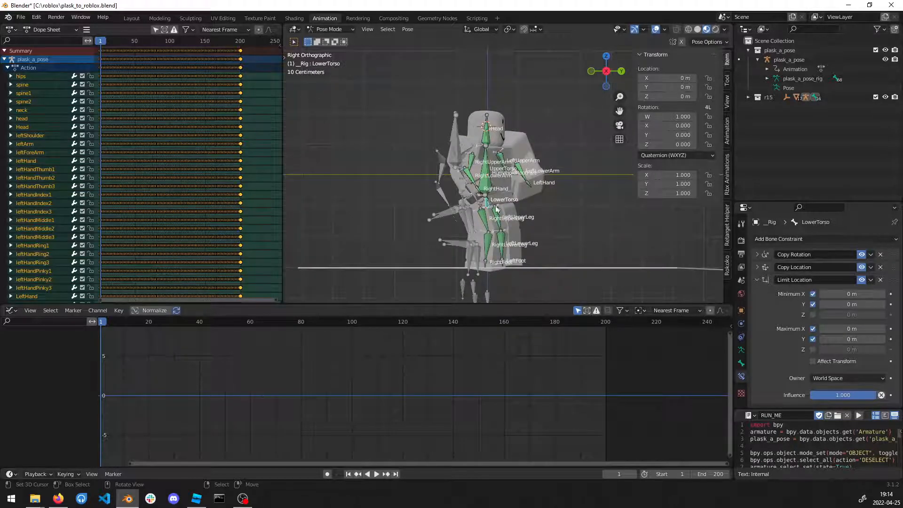
pyautogui.click(376, 473)
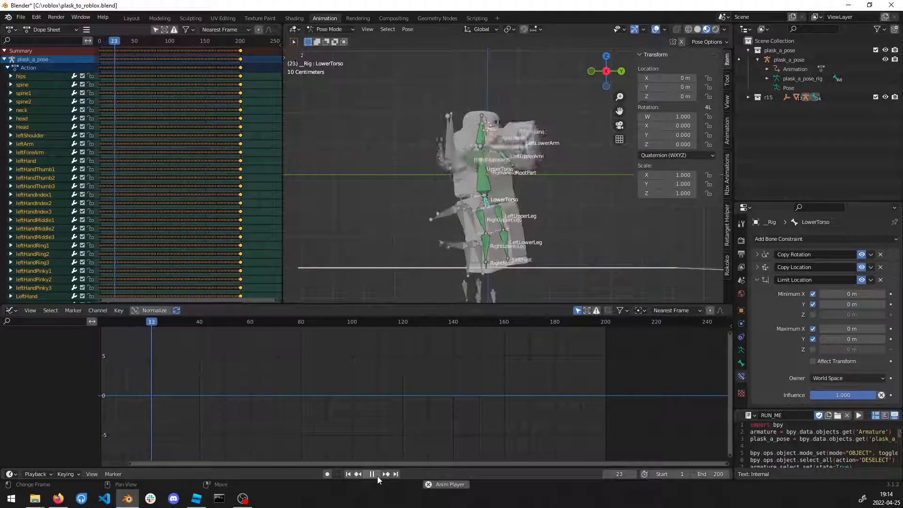
pyautogui.click(372, 474)
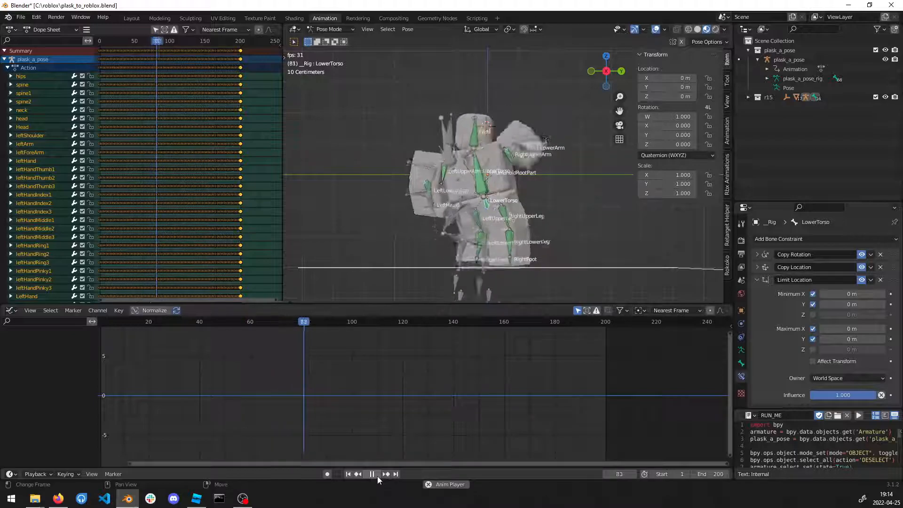
pyautogui.click(372, 473)
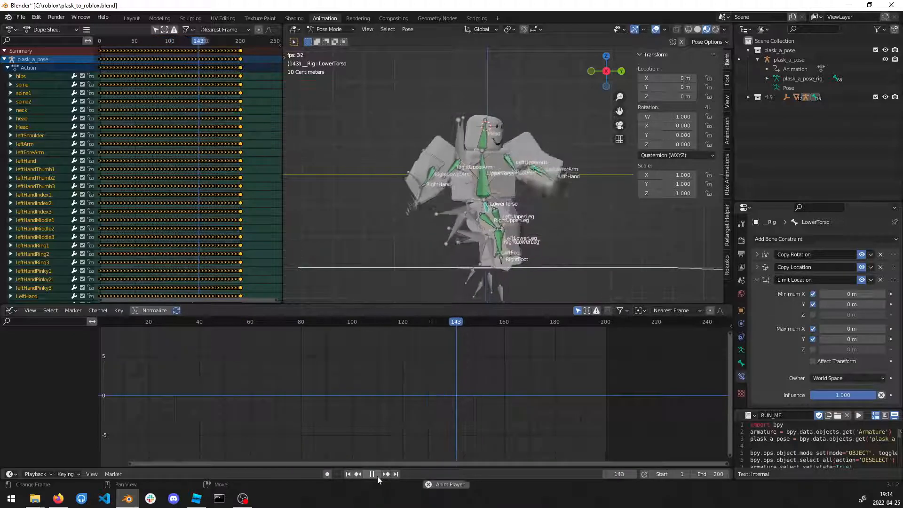
pyautogui.click(372, 474)
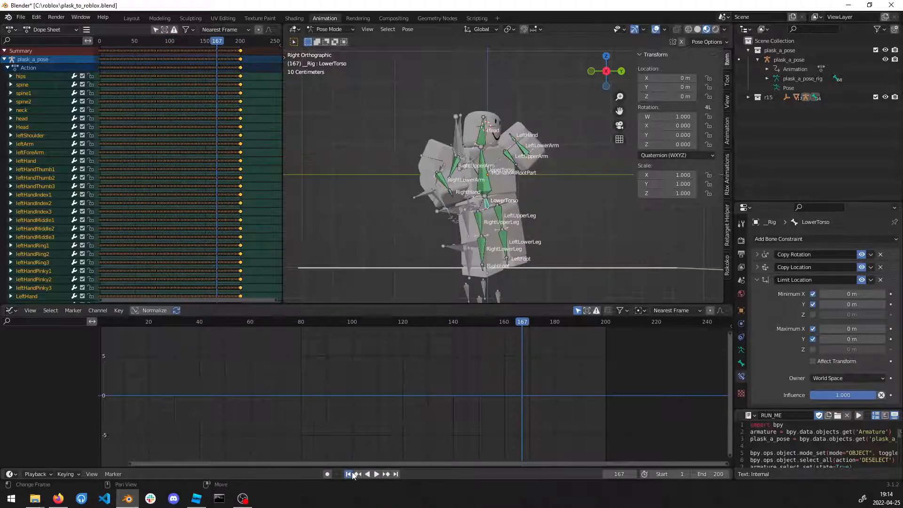
pyautogui.click(348, 474)
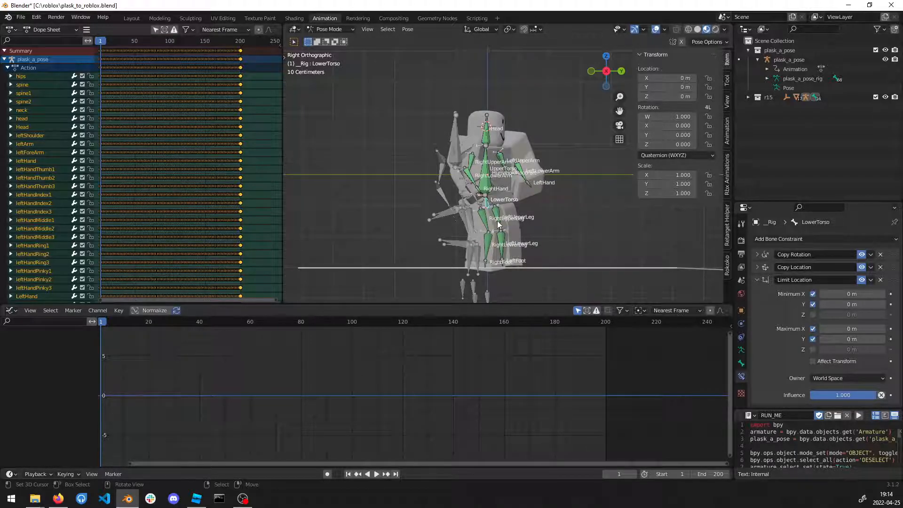
pyautogui.moveTo(573, 198)
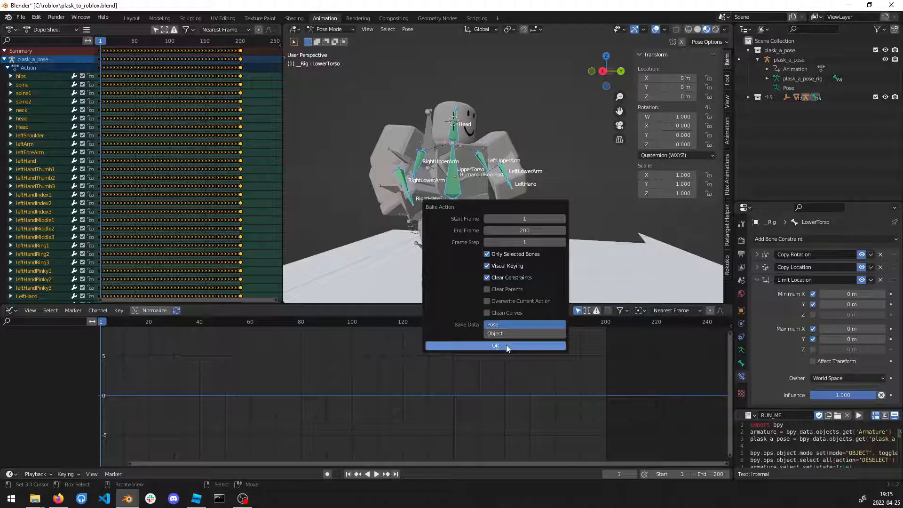
# - Bake frames 1–200 of selected bones with Visual Keying and Clear Constraints into Action.001
pyautogui.click(494, 345)
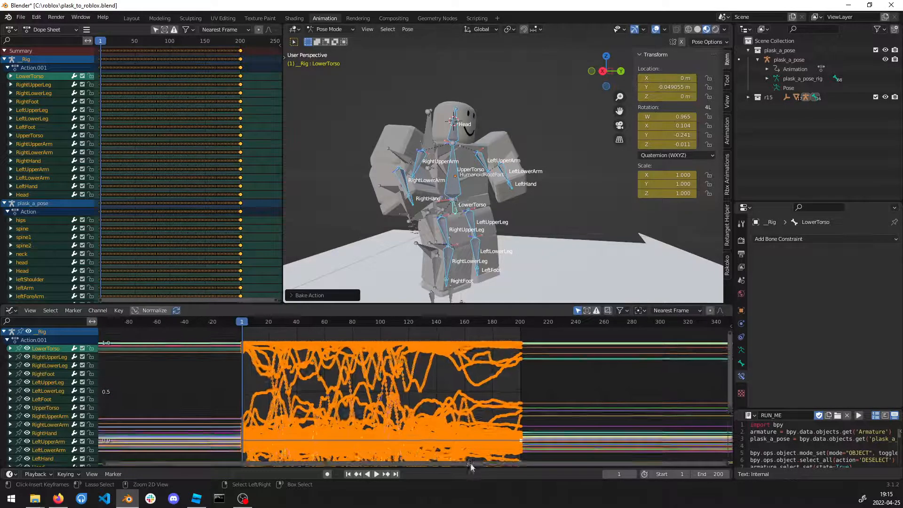
# - Delete the plask_a_pose rig in Object Mode and play the R15 rig's baked dance
pyautogui.click(330, 29)
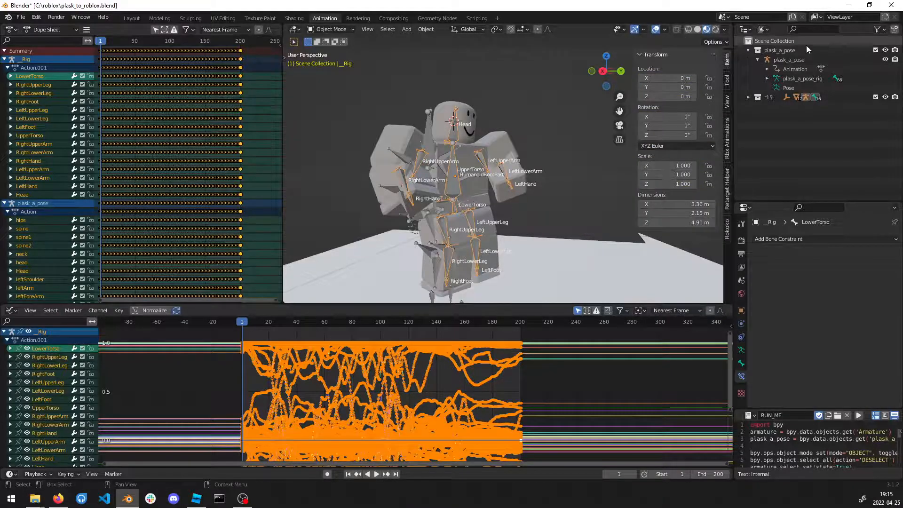
pyautogui.click(788, 59)
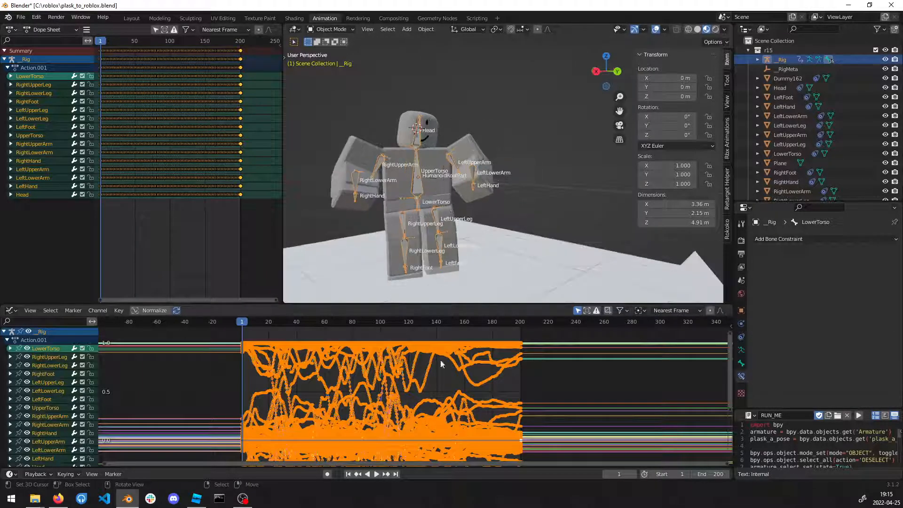
pyautogui.click(376, 474)
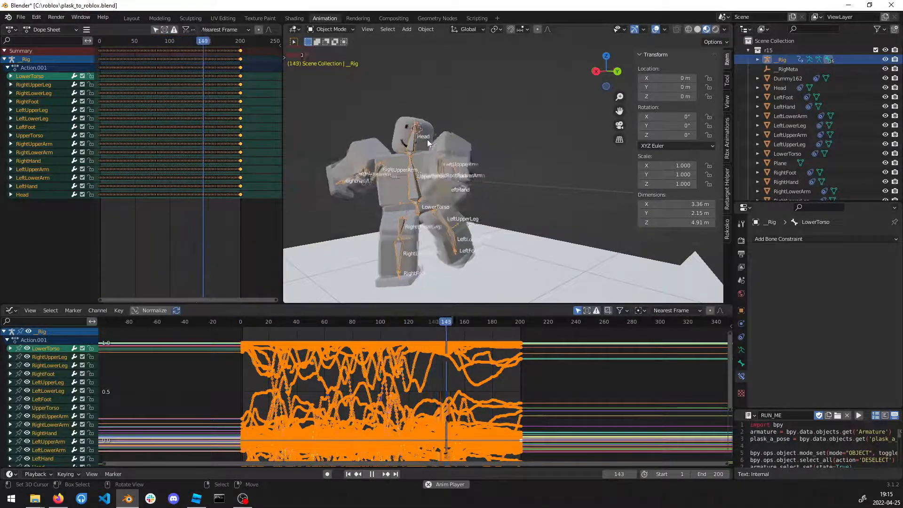
pyautogui.click(395, 474)
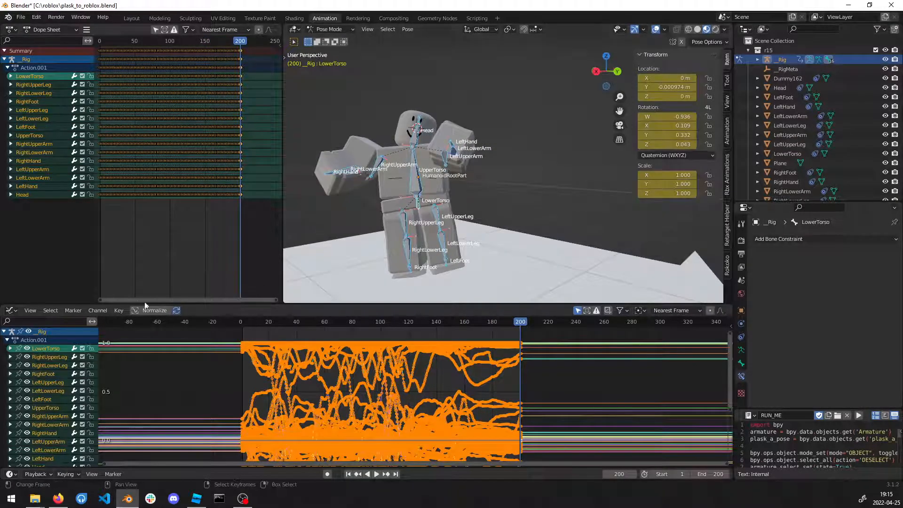
# - Apply Smooth Keys to all baked R15 keyframes and preview the smoothed dance
pyautogui.click(119, 310)
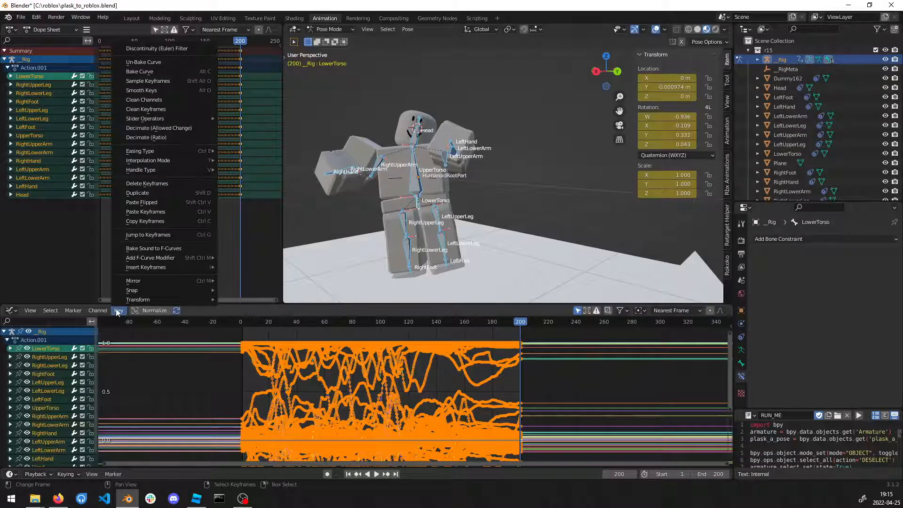
pyautogui.moveTo(141, 90)
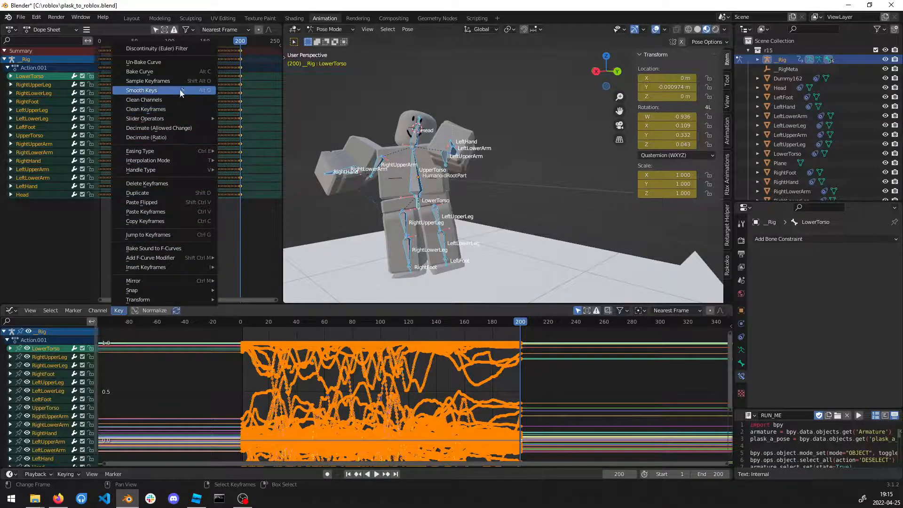
pyautogui.click(141, 90)
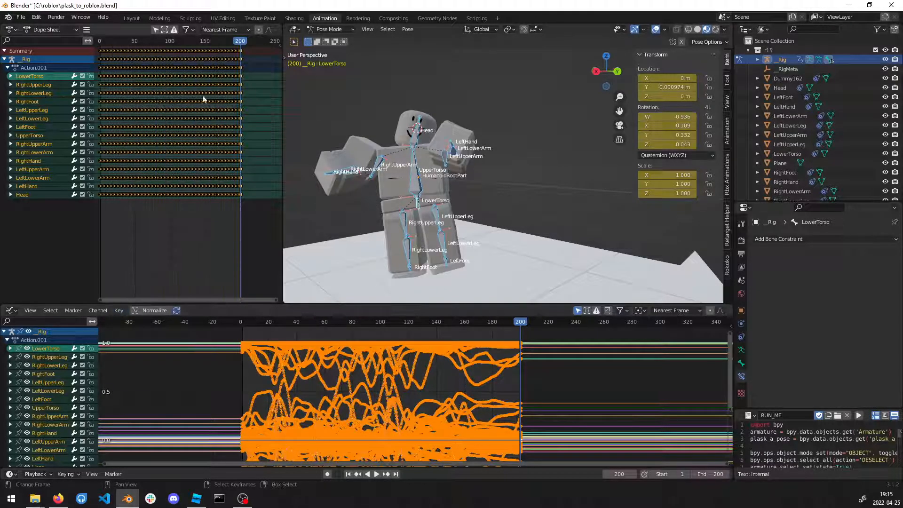
pyautogui.click(329, 30)
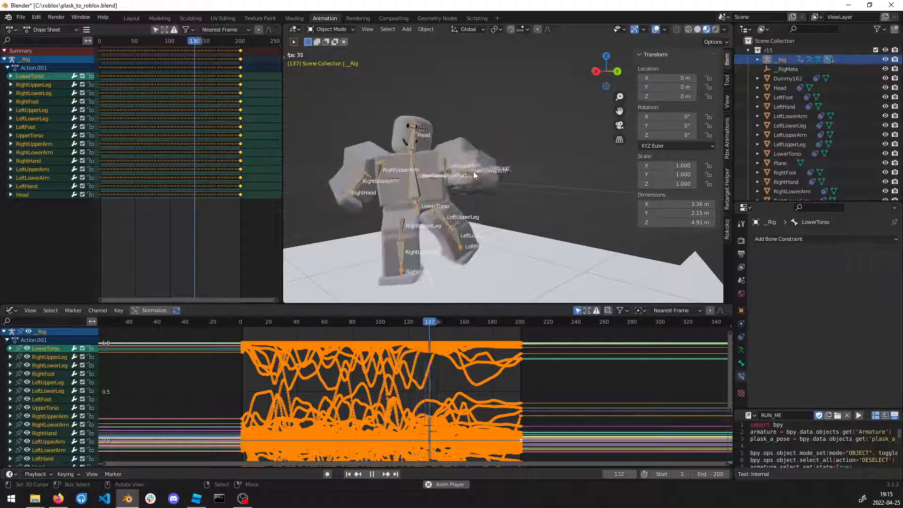
pyautogui.click(372, 473)
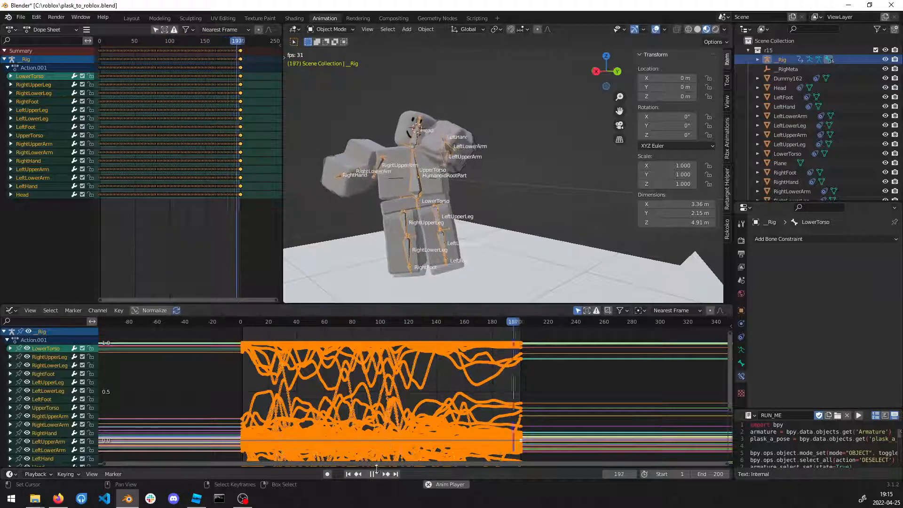
pyautogui.click(347, 473)
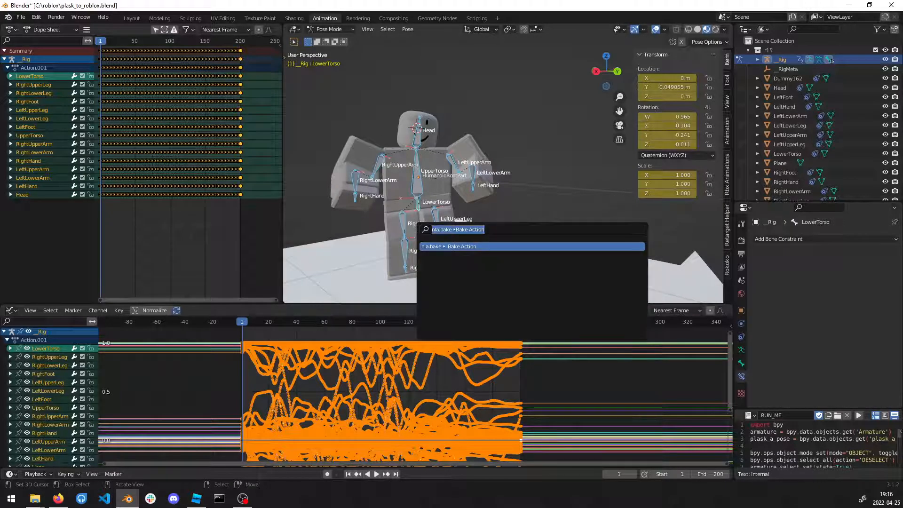
# - Run Simplify F-Curves with error 0.05, return to Object Mode, and play the thinned dance
pyautogui.write('sim')
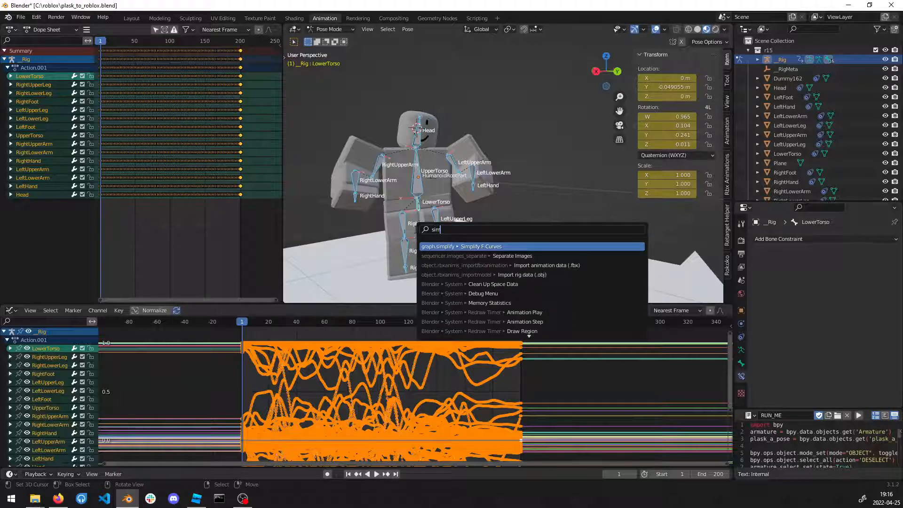
pyautogui.moveTo(454, 251)
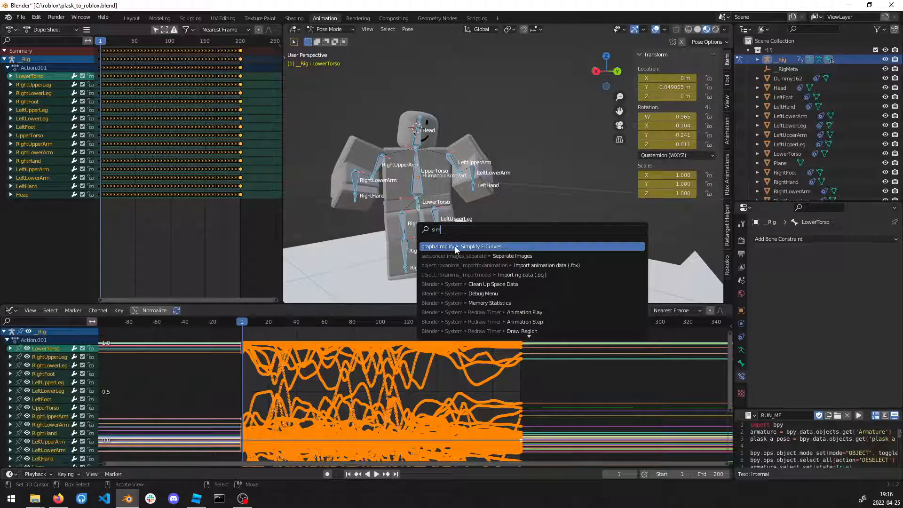
pyautogui.click(480, 246)
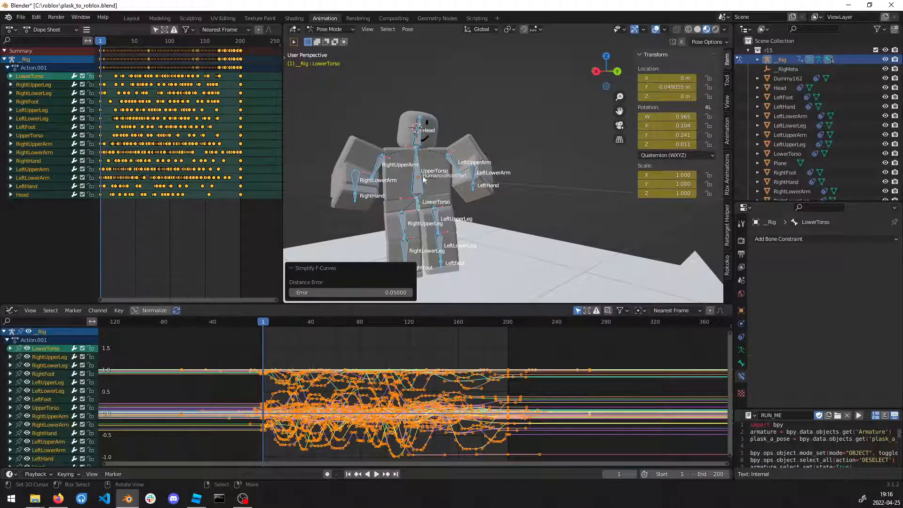
pyautogui.click(329, 29)
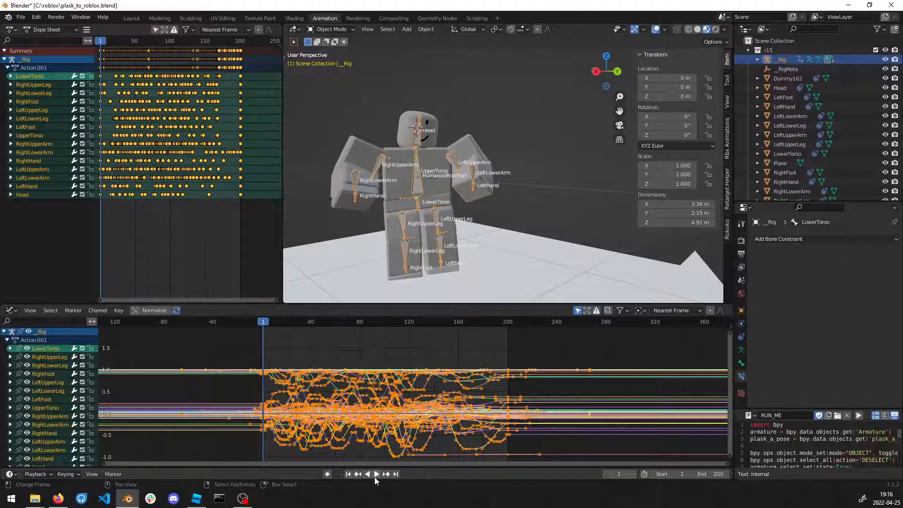
pyautogui.click(376, 474)
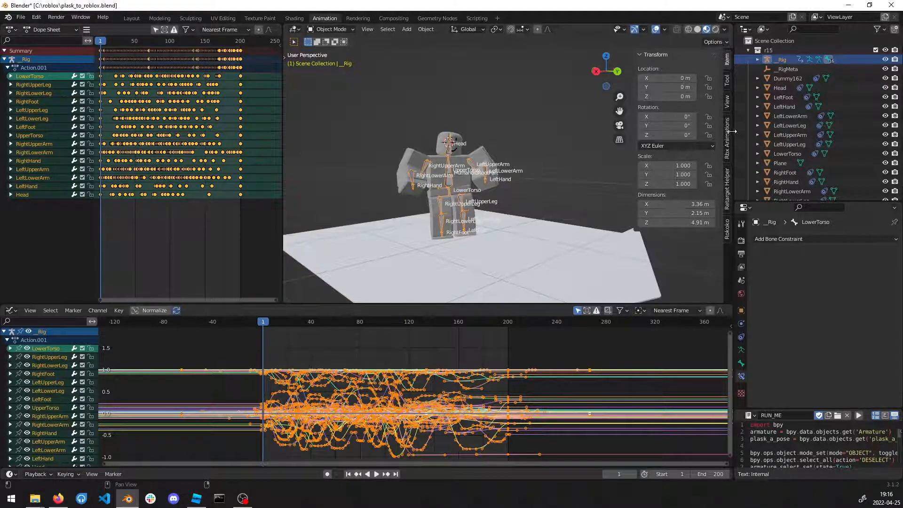
# - Show the Rbx Animations sidebar tools and switch to Roblox Studio's empty Baseplate
pyautogui.click(726, 149)
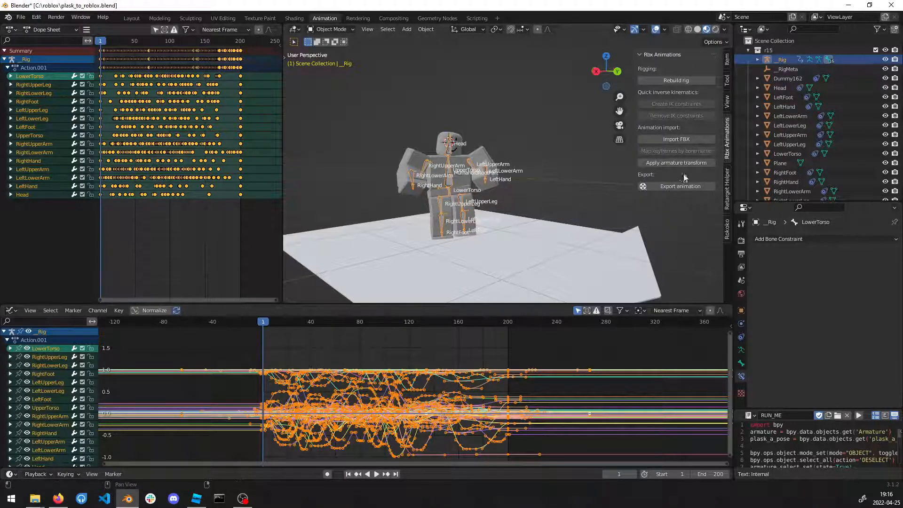
pyautogui.moveTo(679, 186)
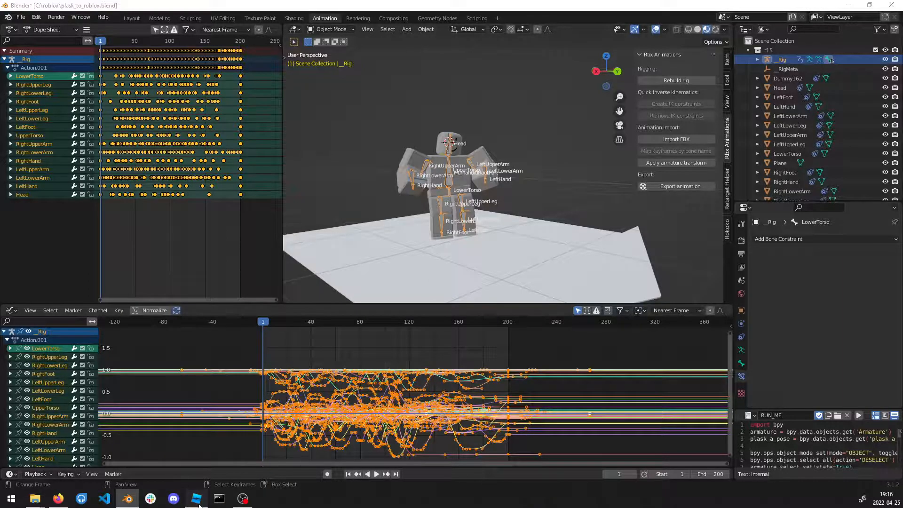
pyautogui.click(196, 498)
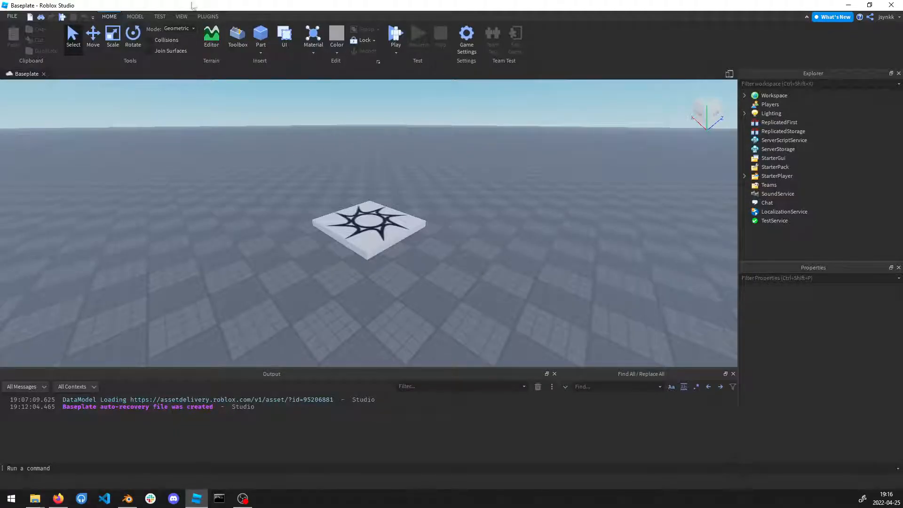
# - Insert an R15 Block Rig Dummy using the Rig Builder plugin
pyautogui.click(207, 16)
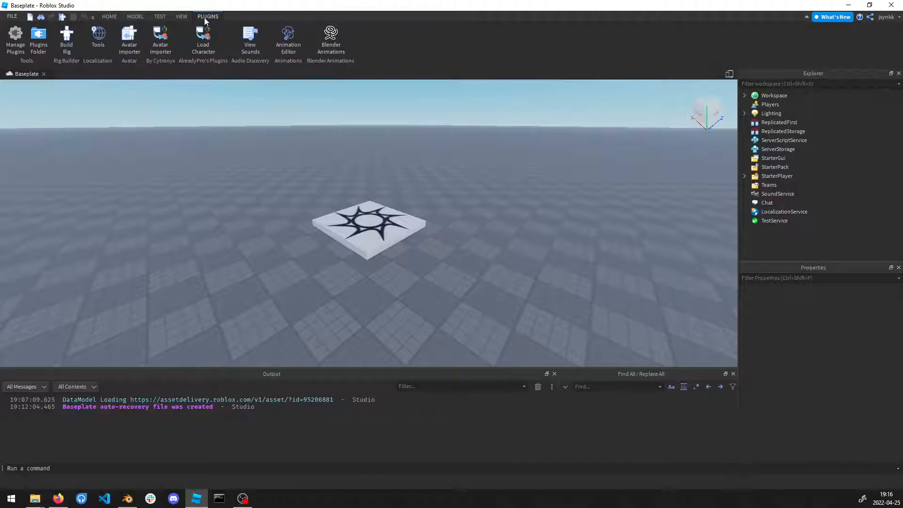
pyautogui.click(379, 221)
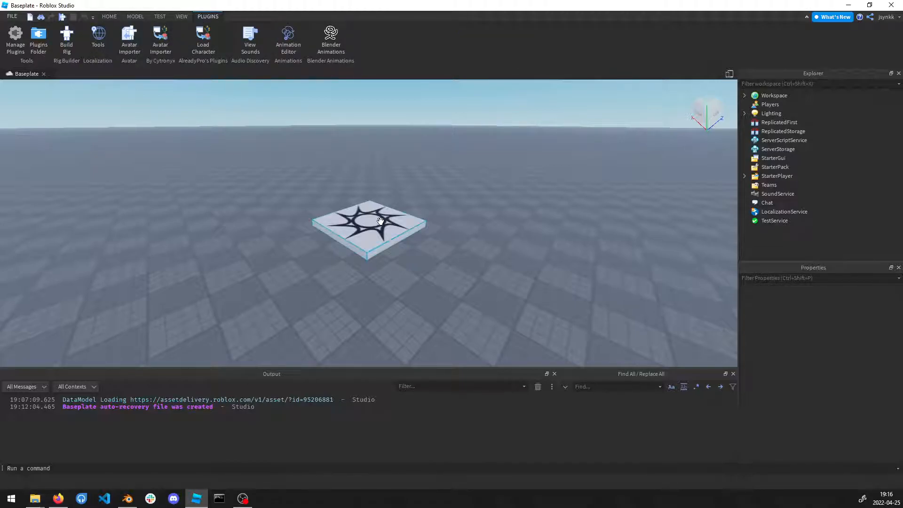
pyautogui.click(66, 39)
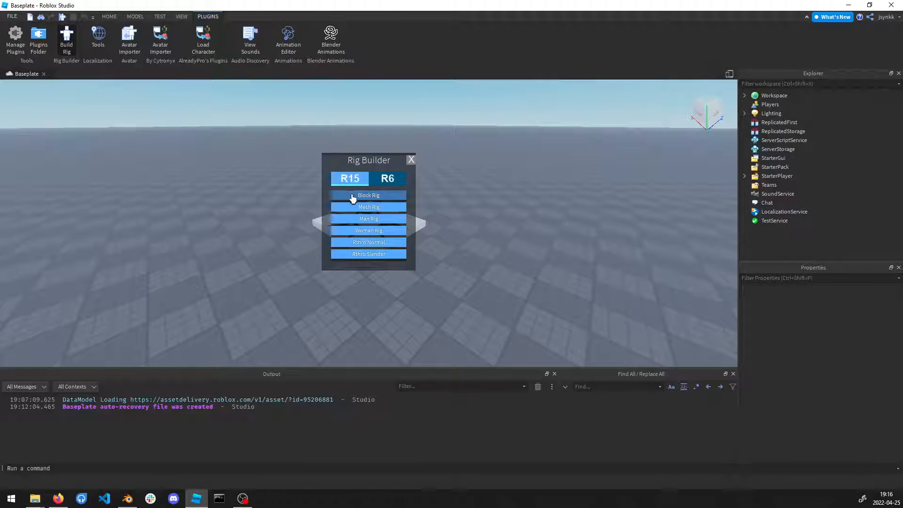
pyautogui.click(369, 195)
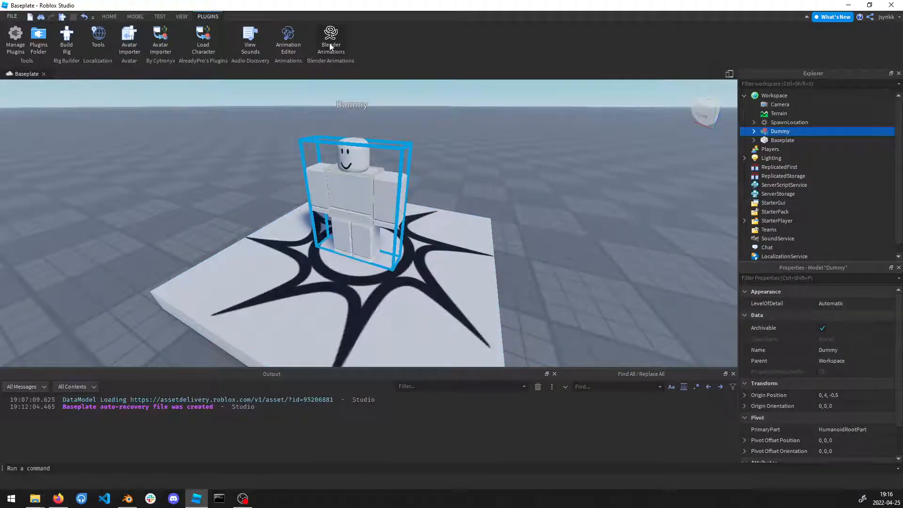
pyautogui.moveTo(331, 38)
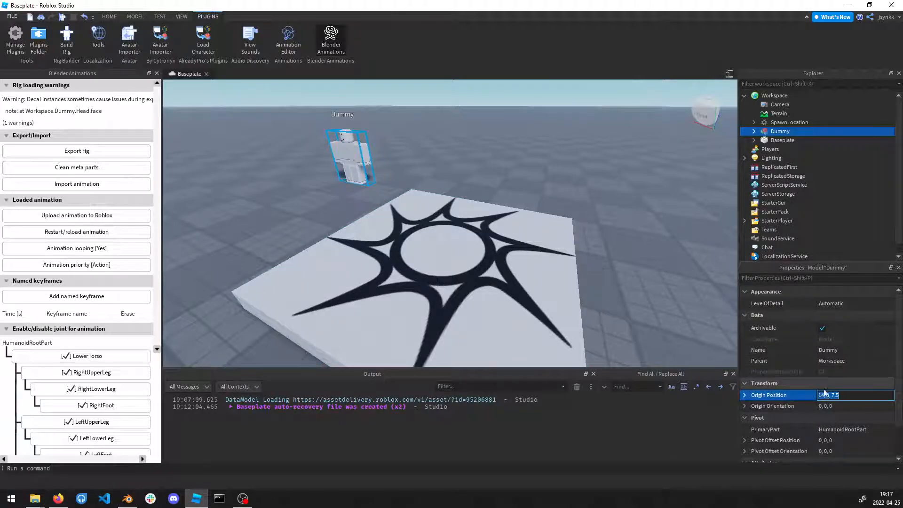
# - Set the Dummy's Origin Position to 0,0,0 and return to Blender
pyautogui.write('0,0')
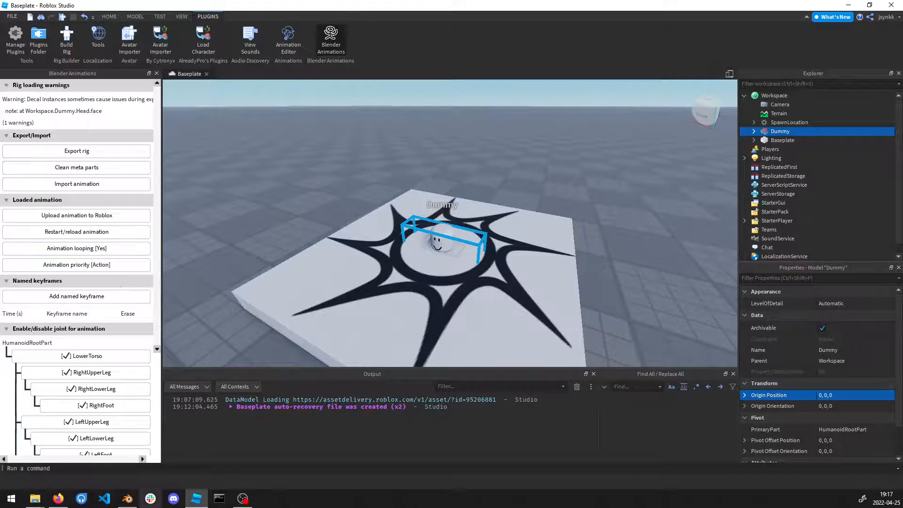
pyautogui.click(127, 498)
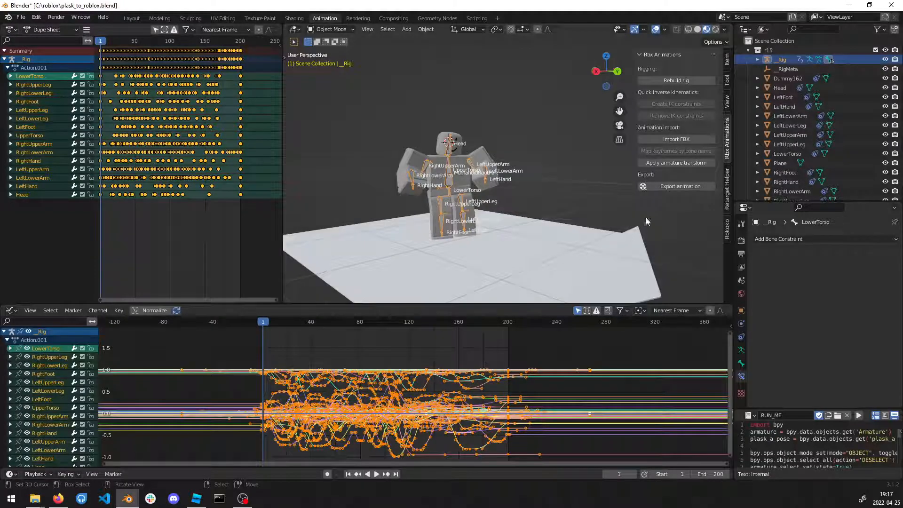
# - Export the 200-keyframe dance to the clipboard and return to Roblox Studio
pyautogui.click(680, 185)
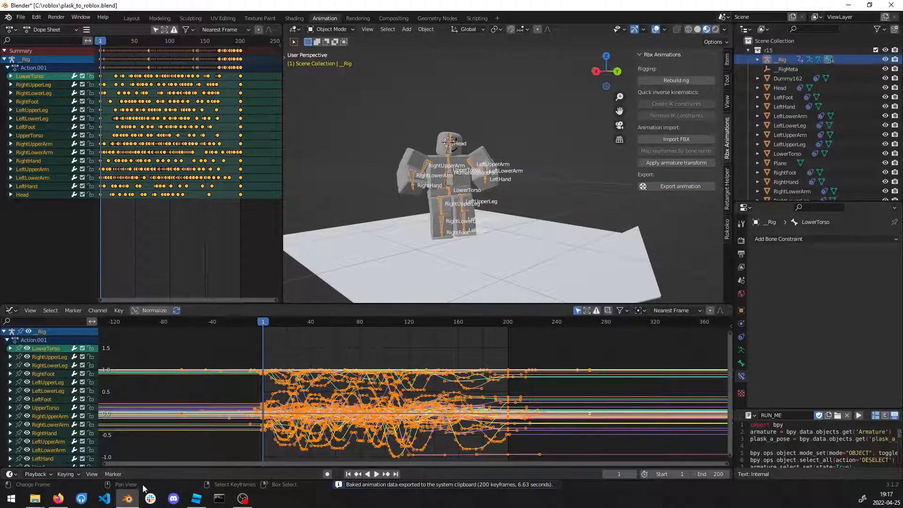
pyautogui.click(195, 497)
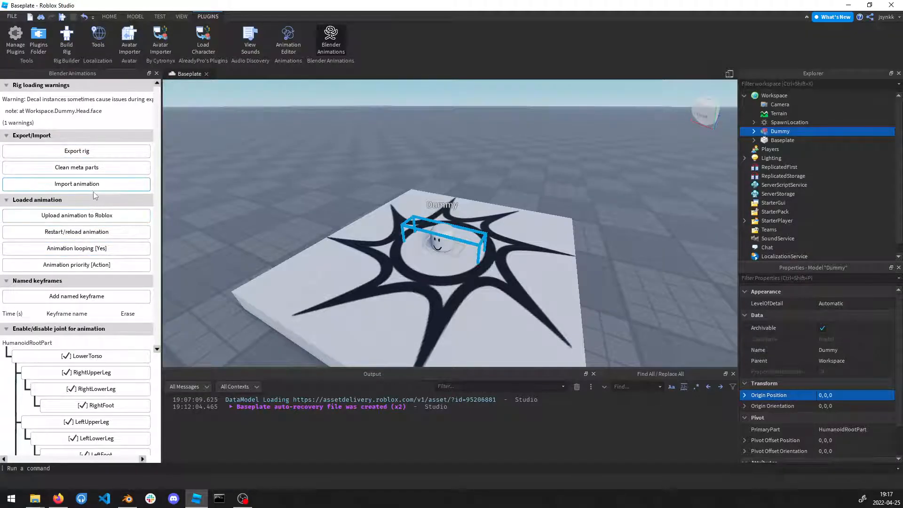
# - Import the dance onto the Dummy, set looping No and Action priority, and start uploading
pyautogui.click(76, 183)
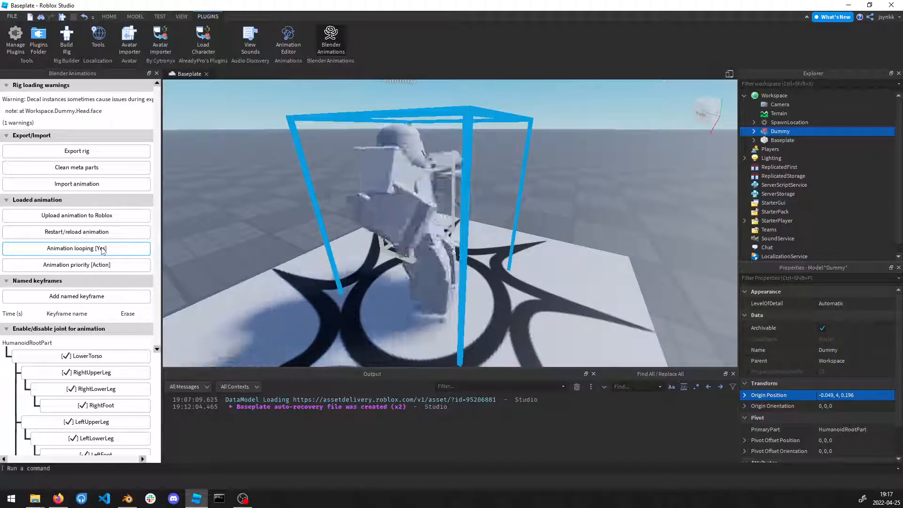
pyautogui.click(76, 248)
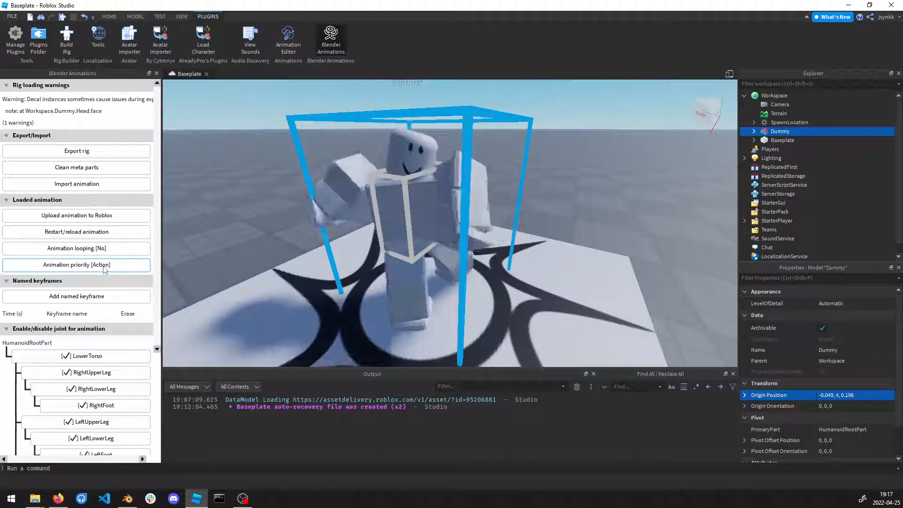
pyautogui.click(76, 264)
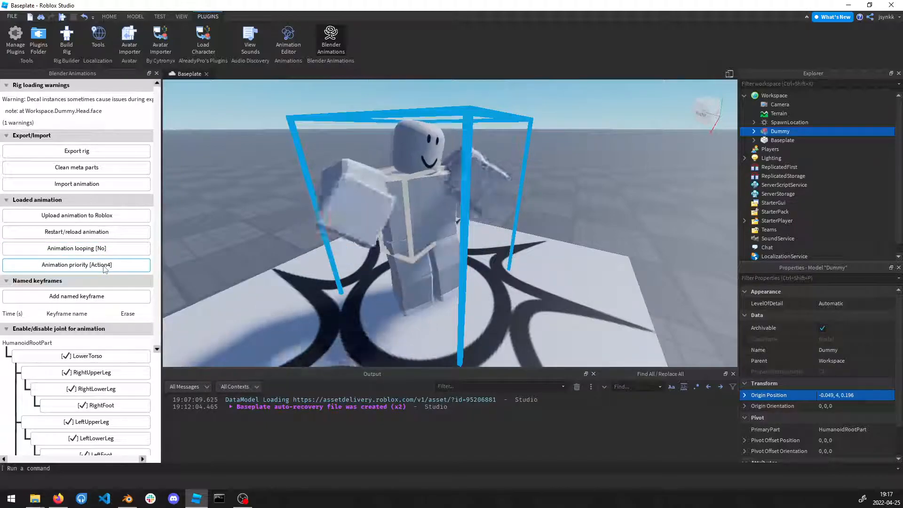
pyautogui.click(76, 264)
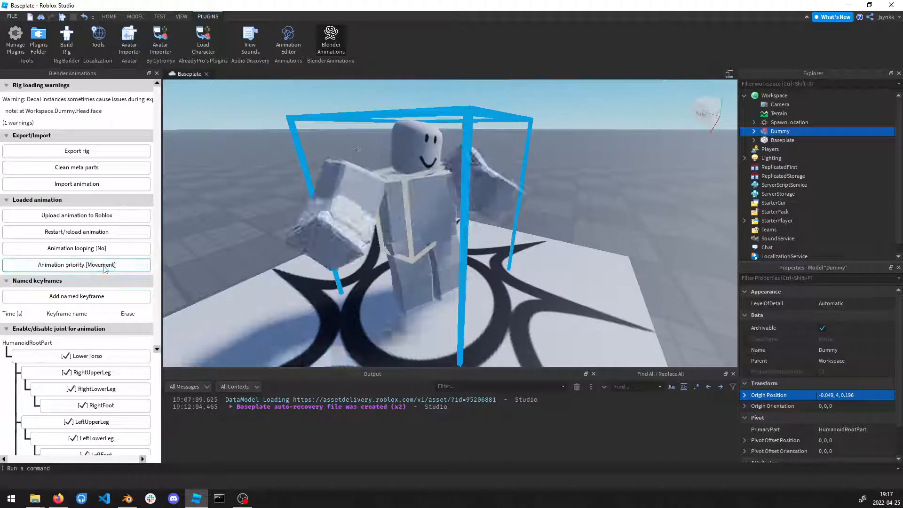
pyautogui.click(76, 264)
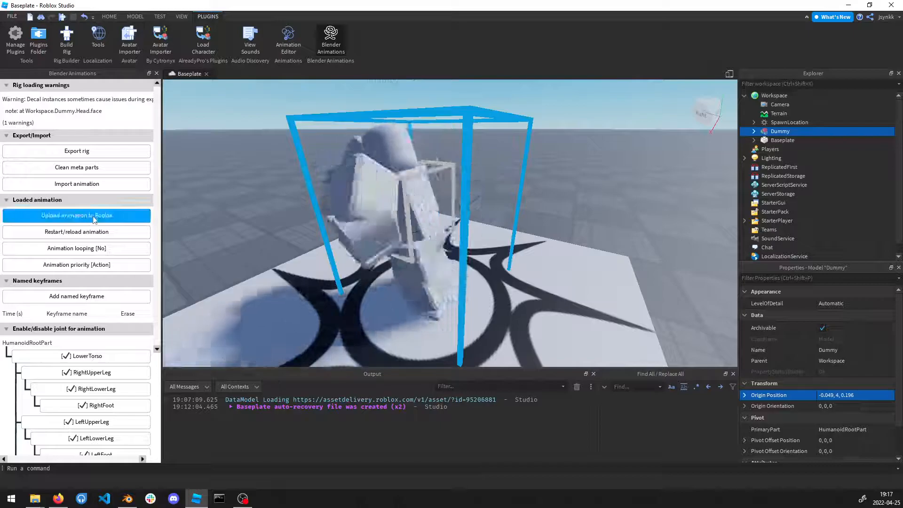
pyautogui.click(76, 214)
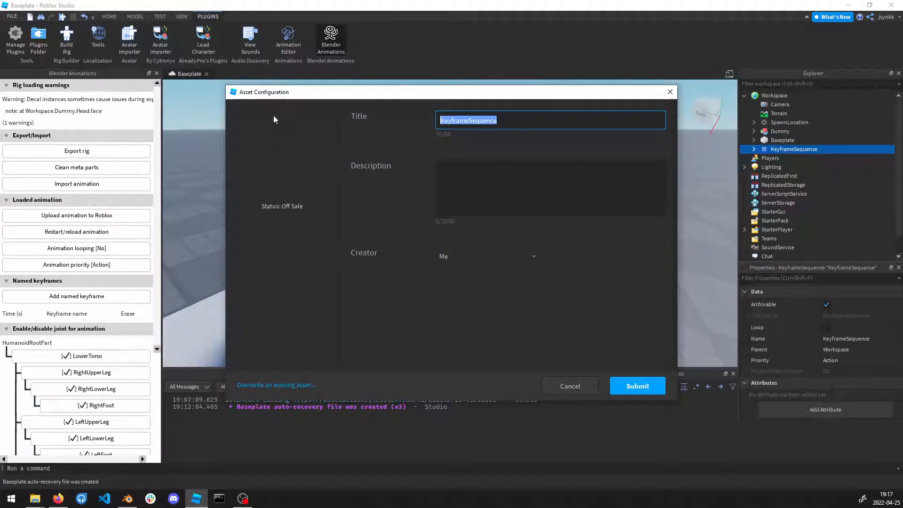
# - Enter 'Dance' as the title in the Asset Configuration dialog
pyautogui.write('Dance')
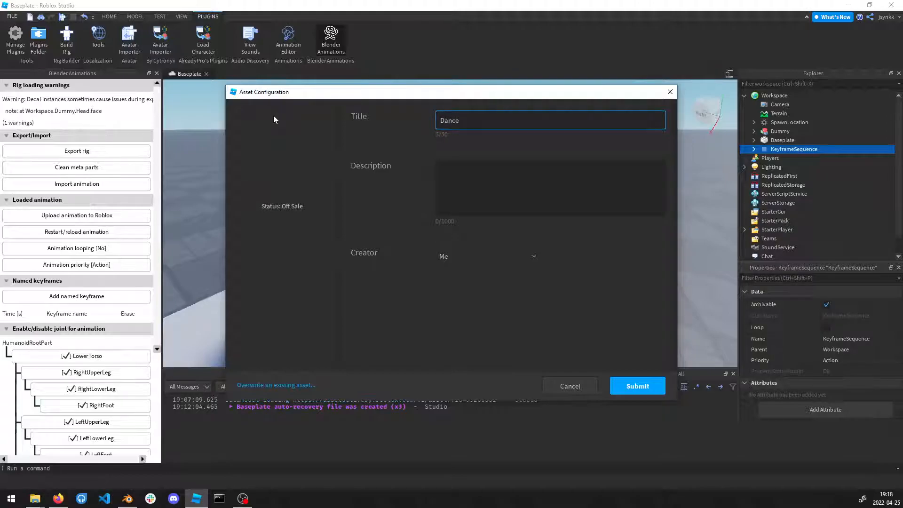
pyautogui.moveTo(637, 385)
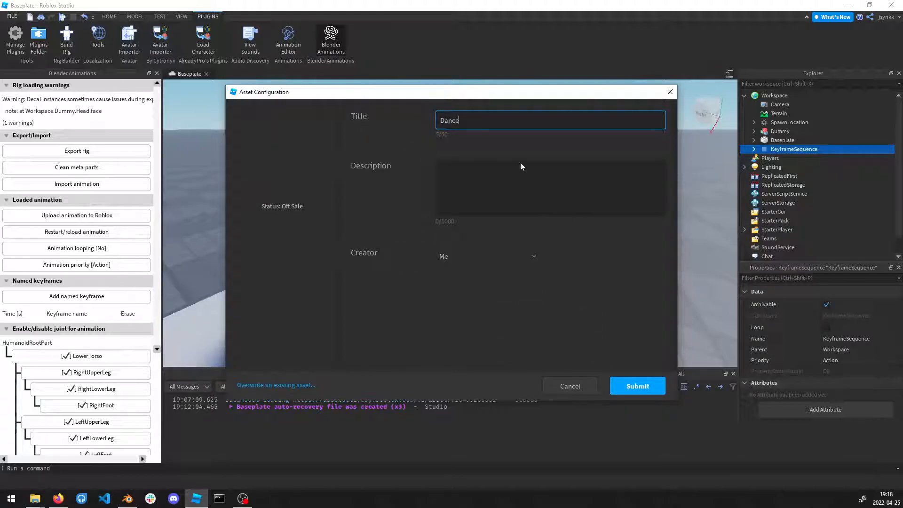
pyautogui.moveTo(275, 385)
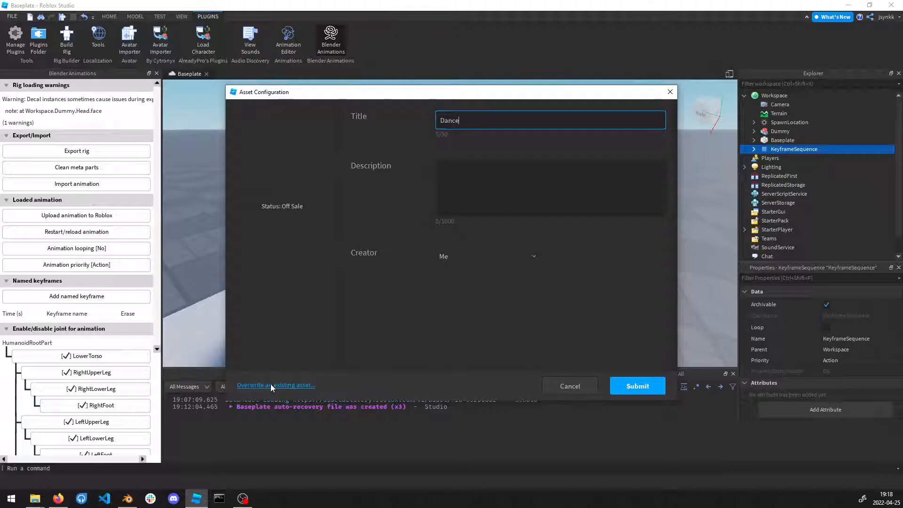
pyautogui.moveTo(283, 280)
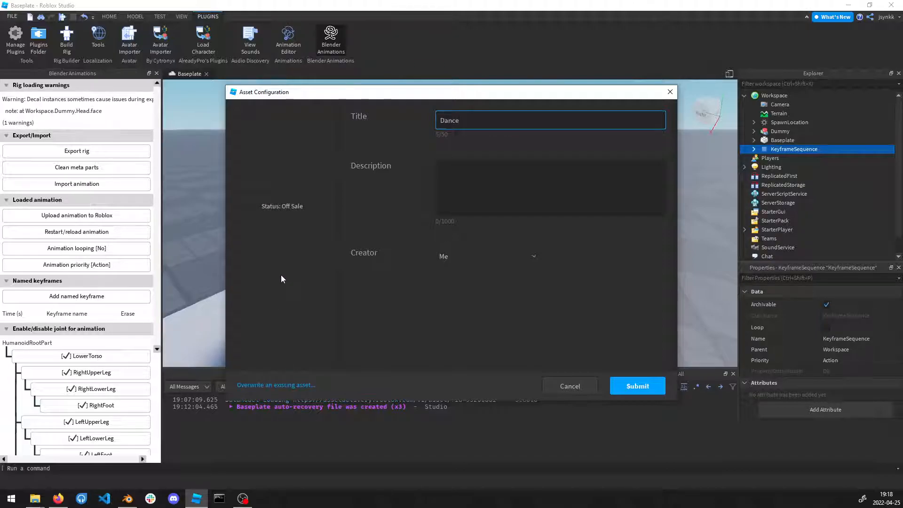